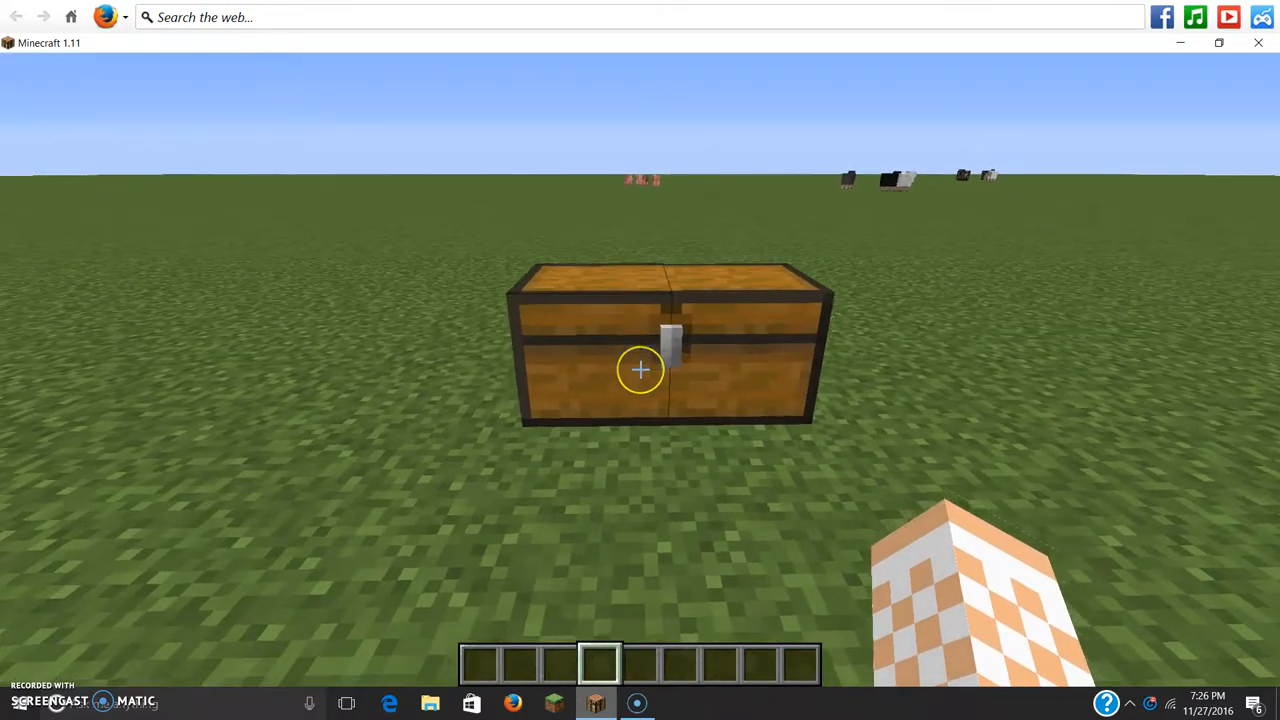
mouse_move(640, 371)
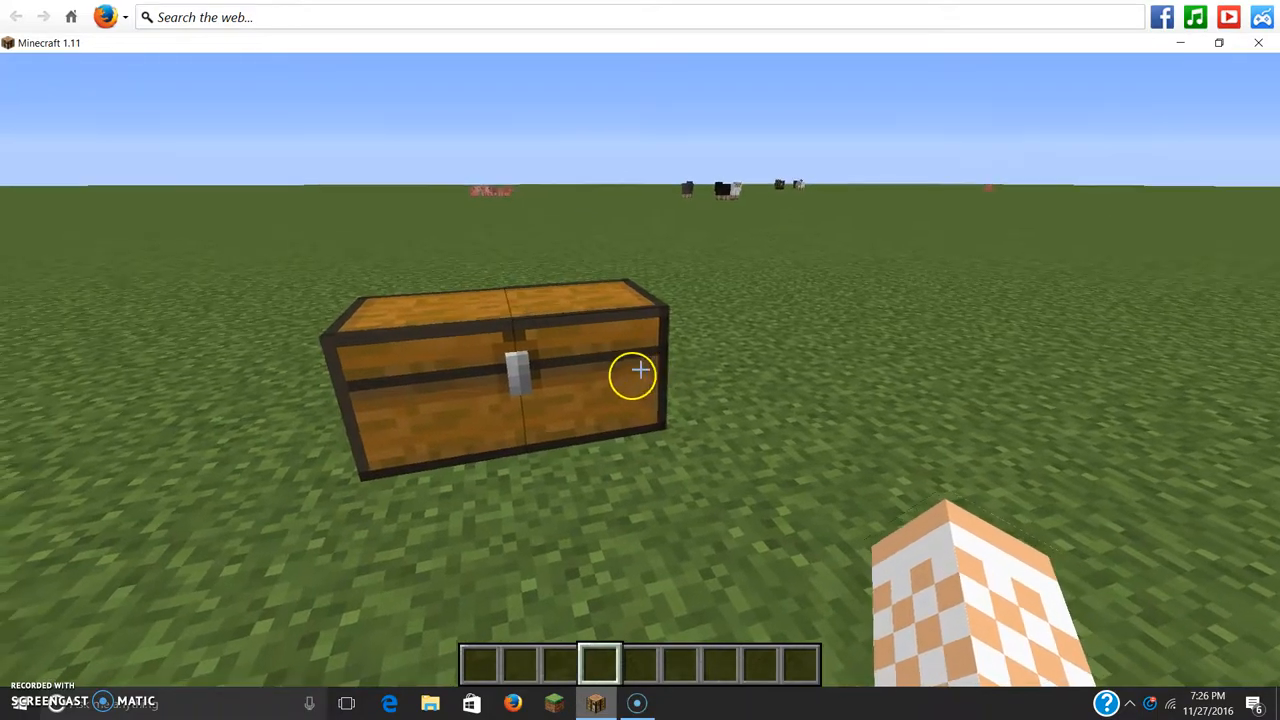
mouse_move(640, 369)
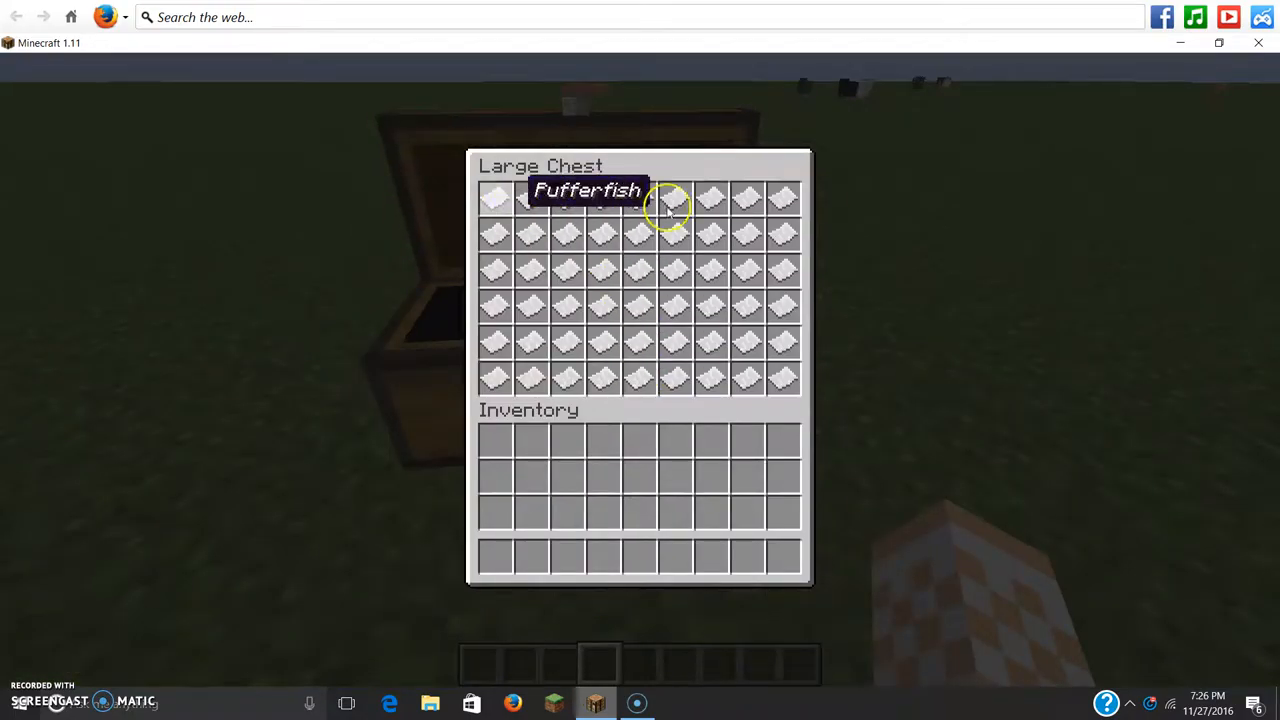
mouse_move(782, 378)
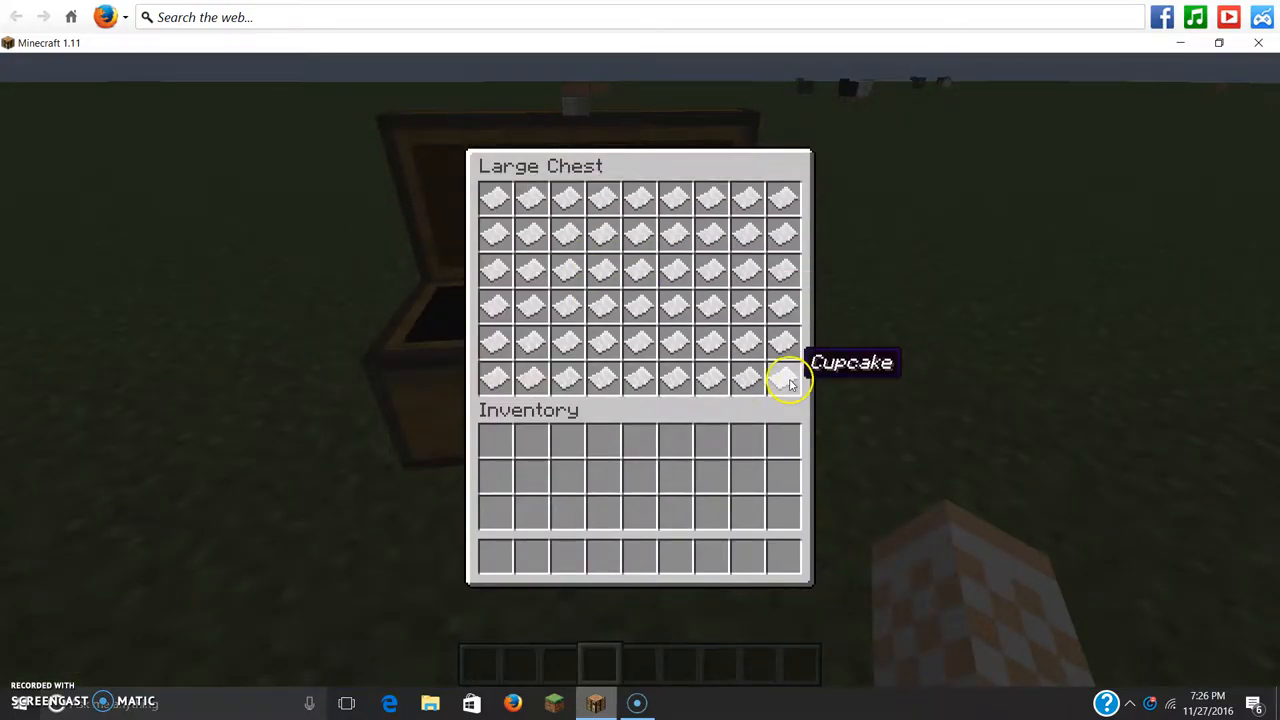
mouse_move(560, 203)
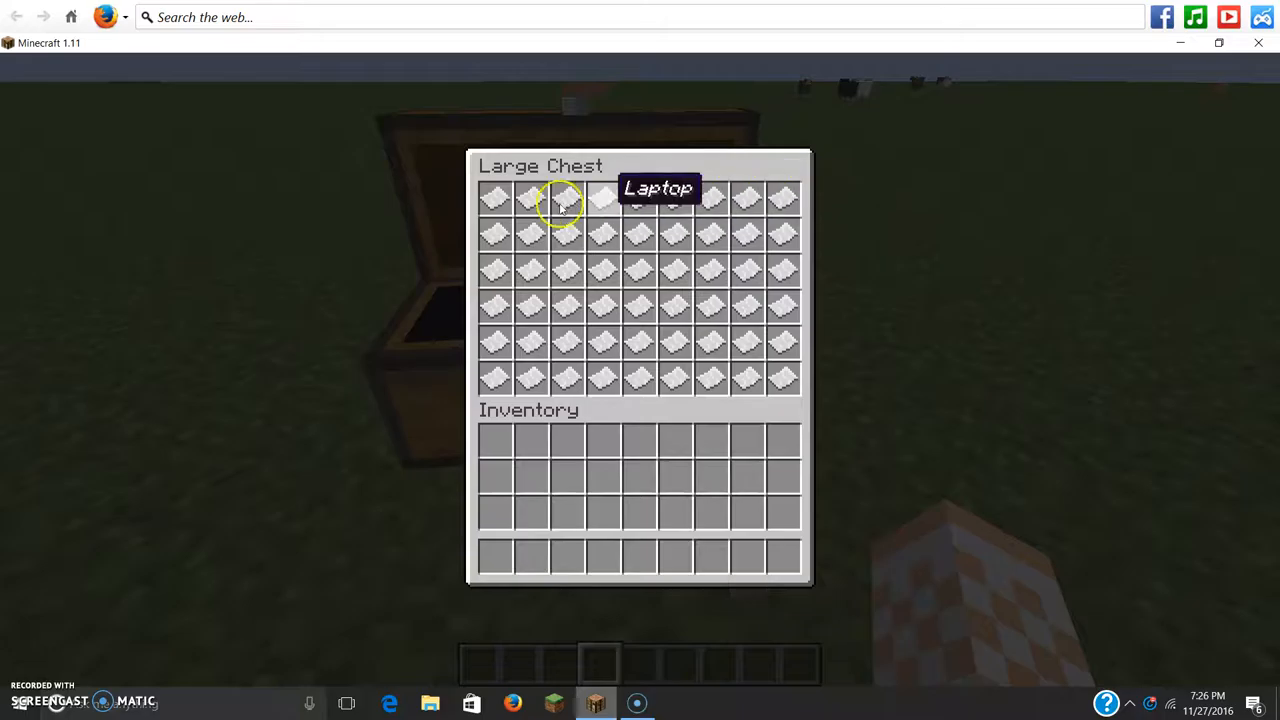
mouse_move(694, 333)
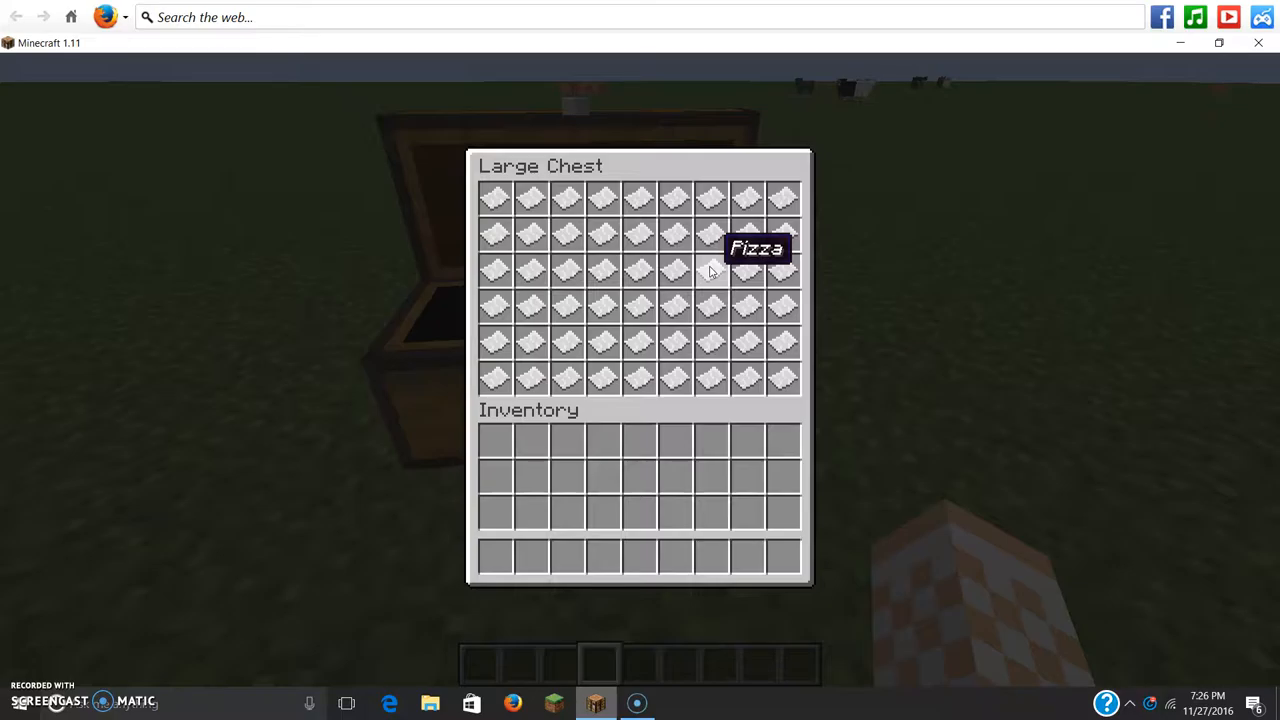
mouse_move(608, 200)
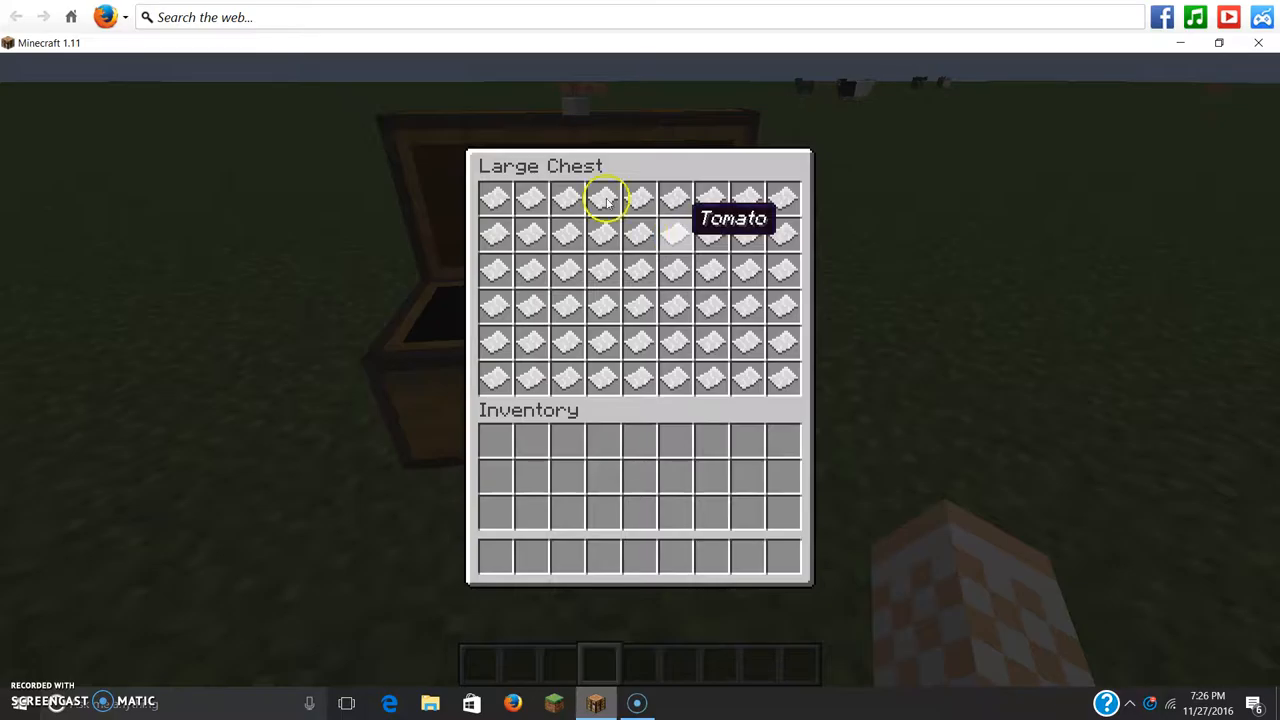
mouse_move(665, 310)
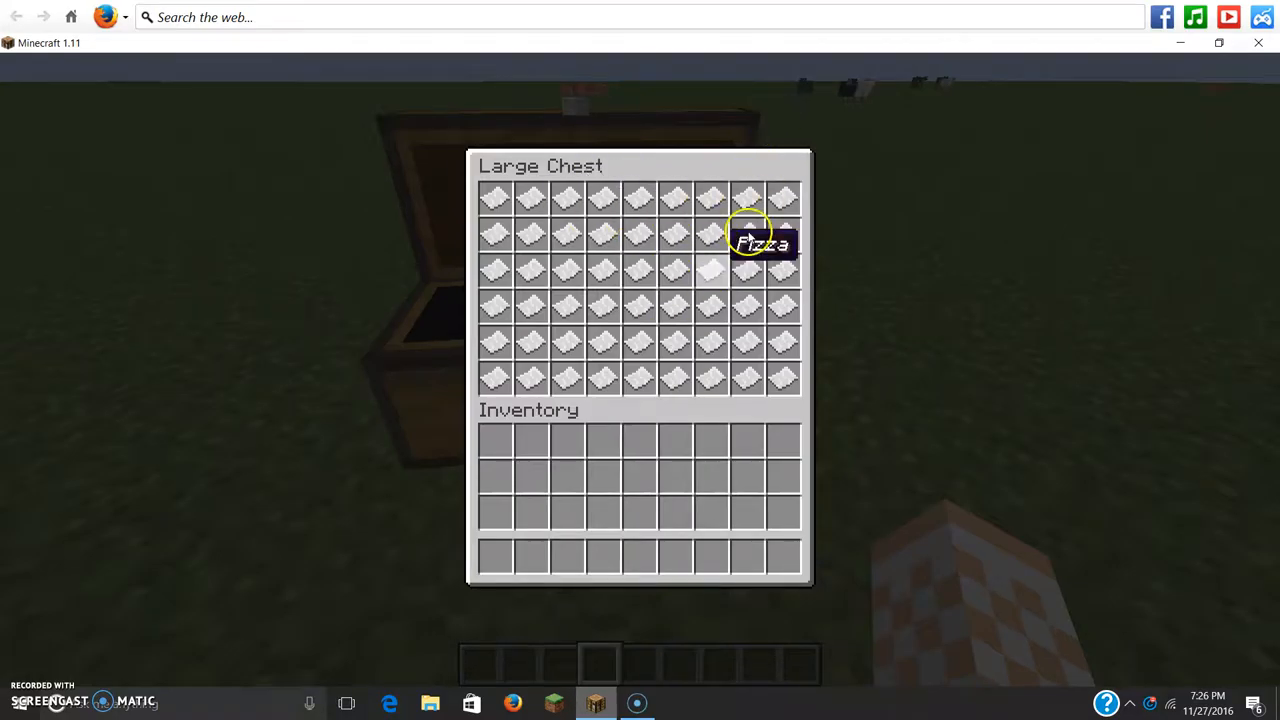
mouse_move(680, 257)
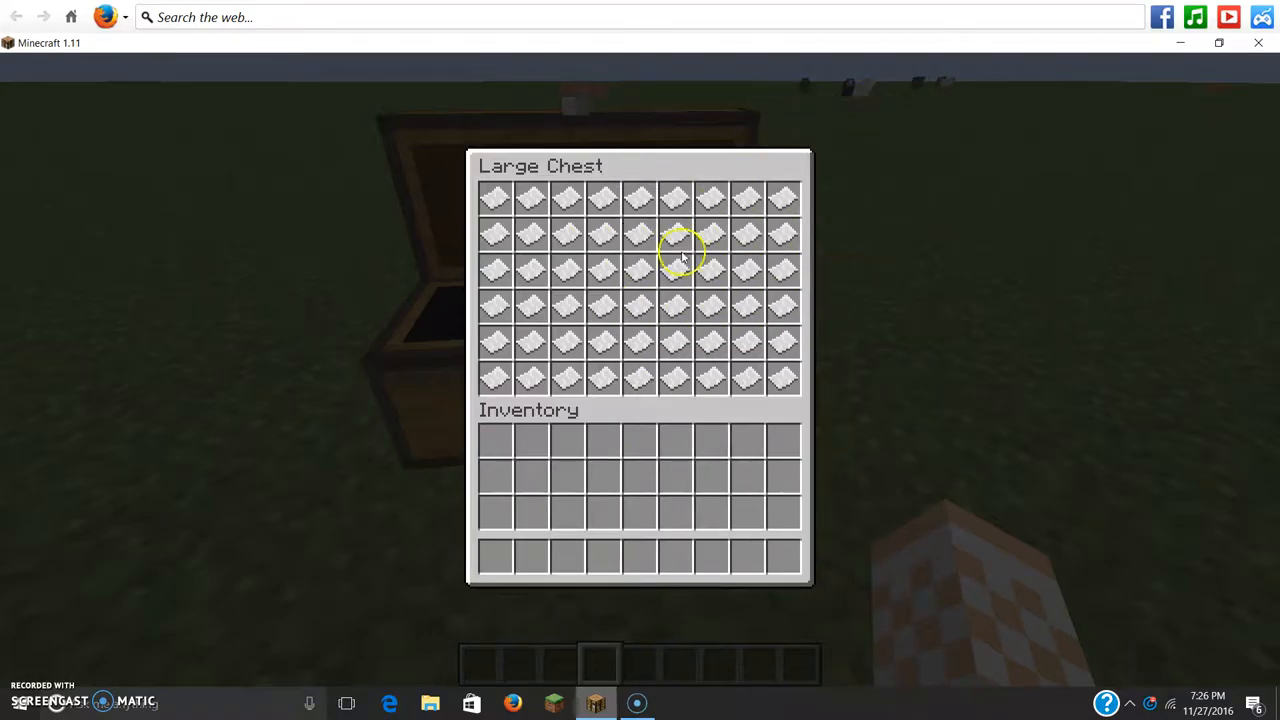
mouse_move(645, 300)
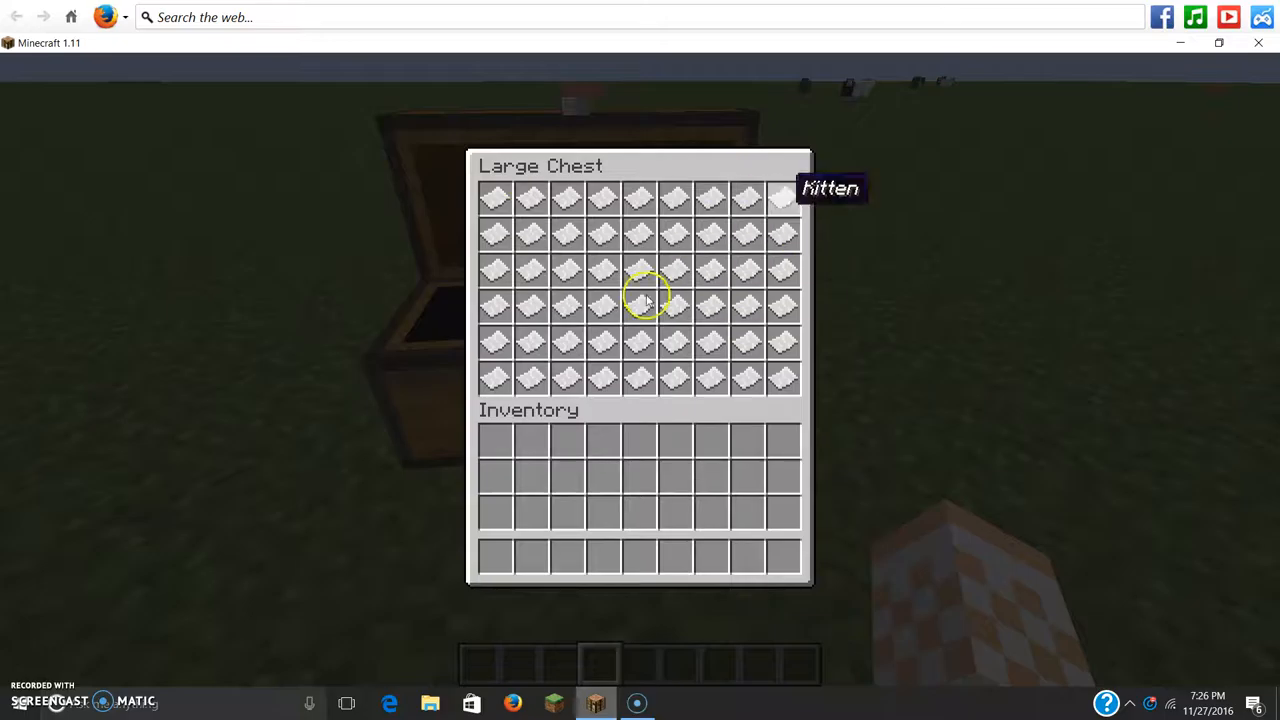
mouse_move(662, 303)
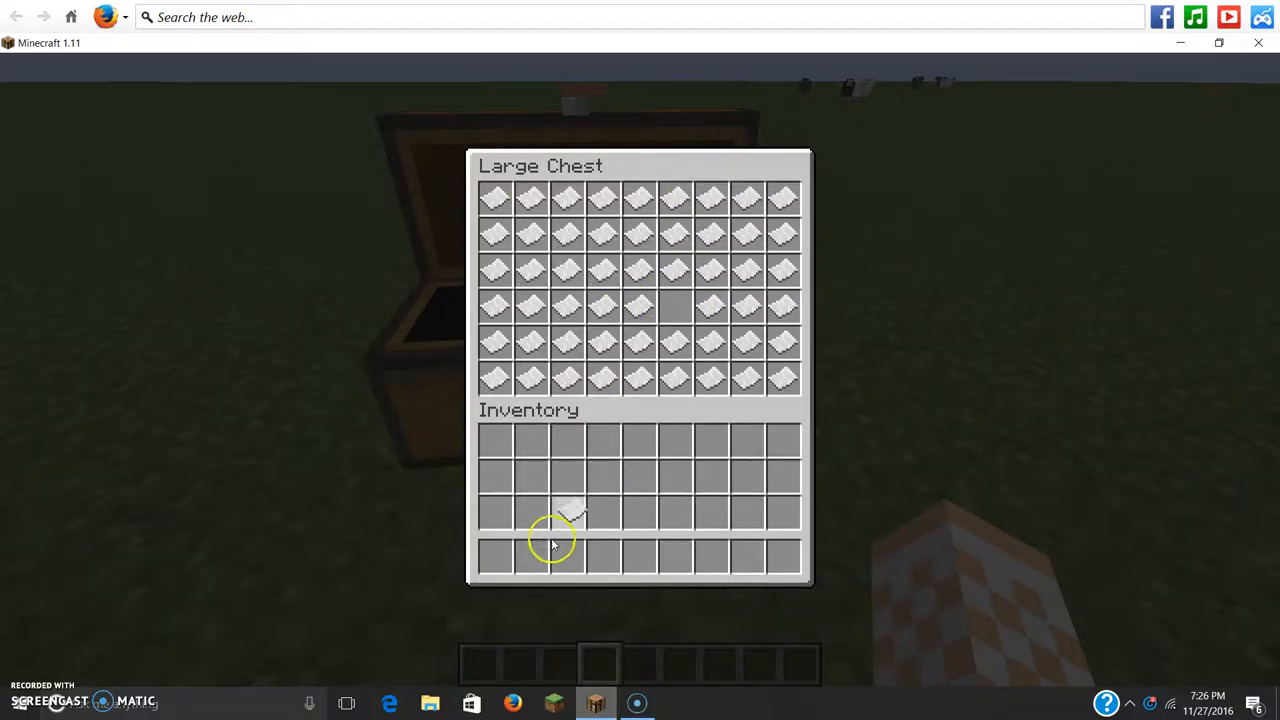
Exit the double chest screen so the taken item can go back.
key(Escape)
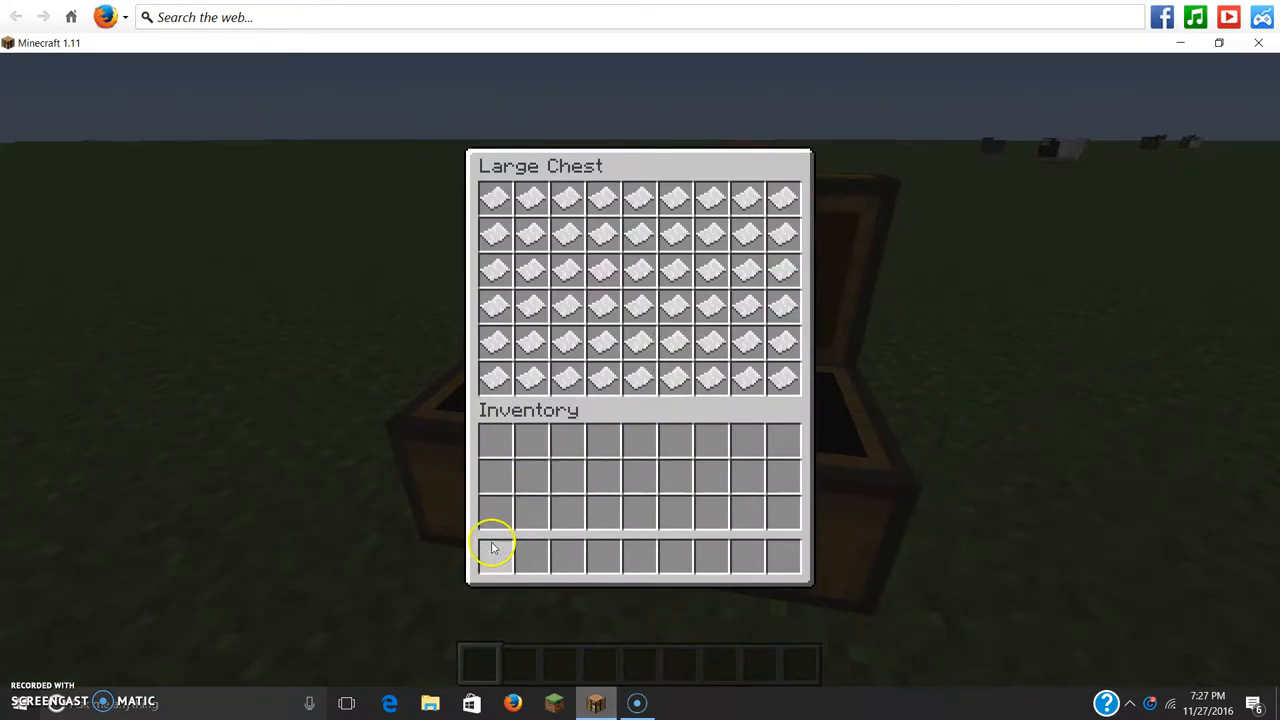
Close the chest screen and return to the world.
key(Escape)
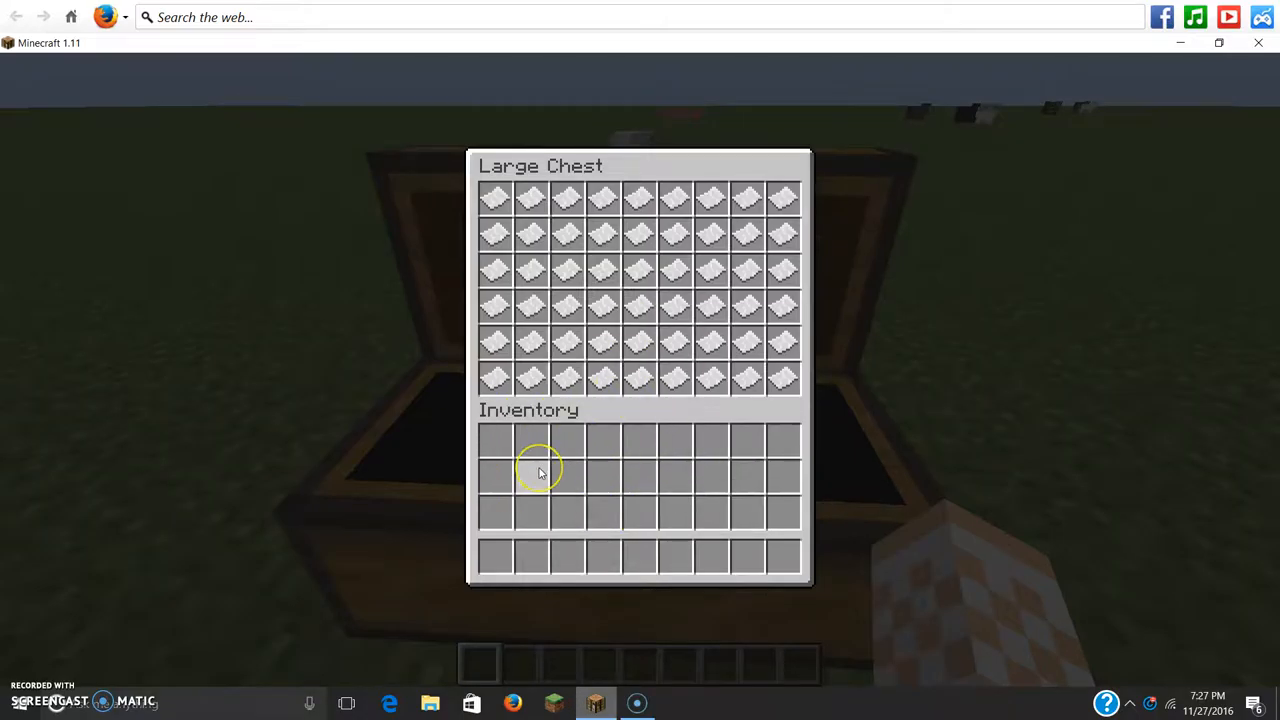
mouse_move(577, 325)
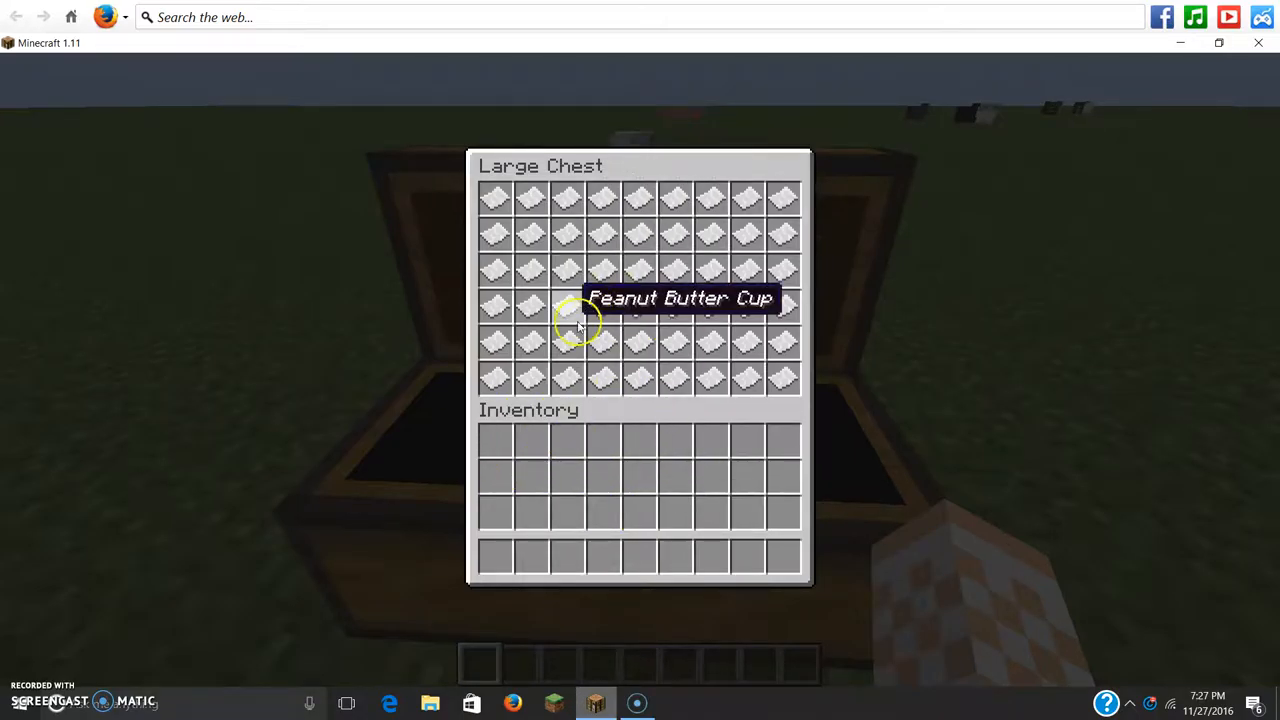
mouse_move(599, 309)
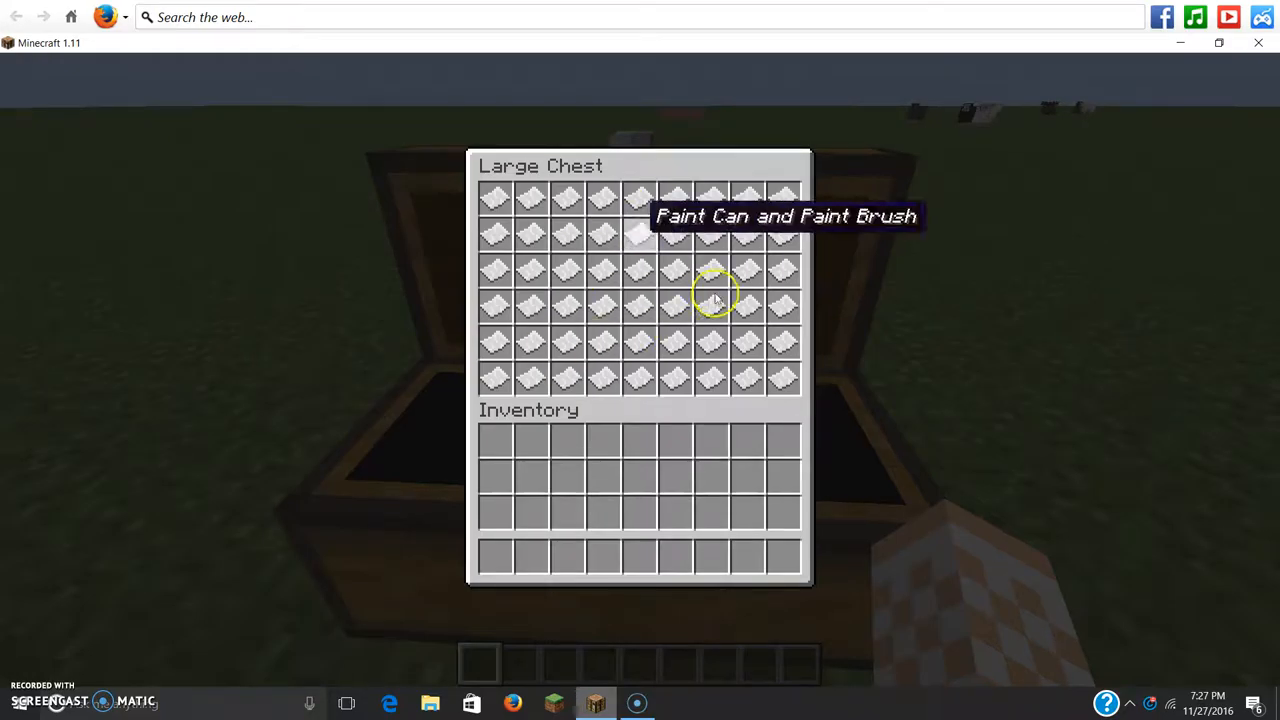
mouse_move(636, 320)
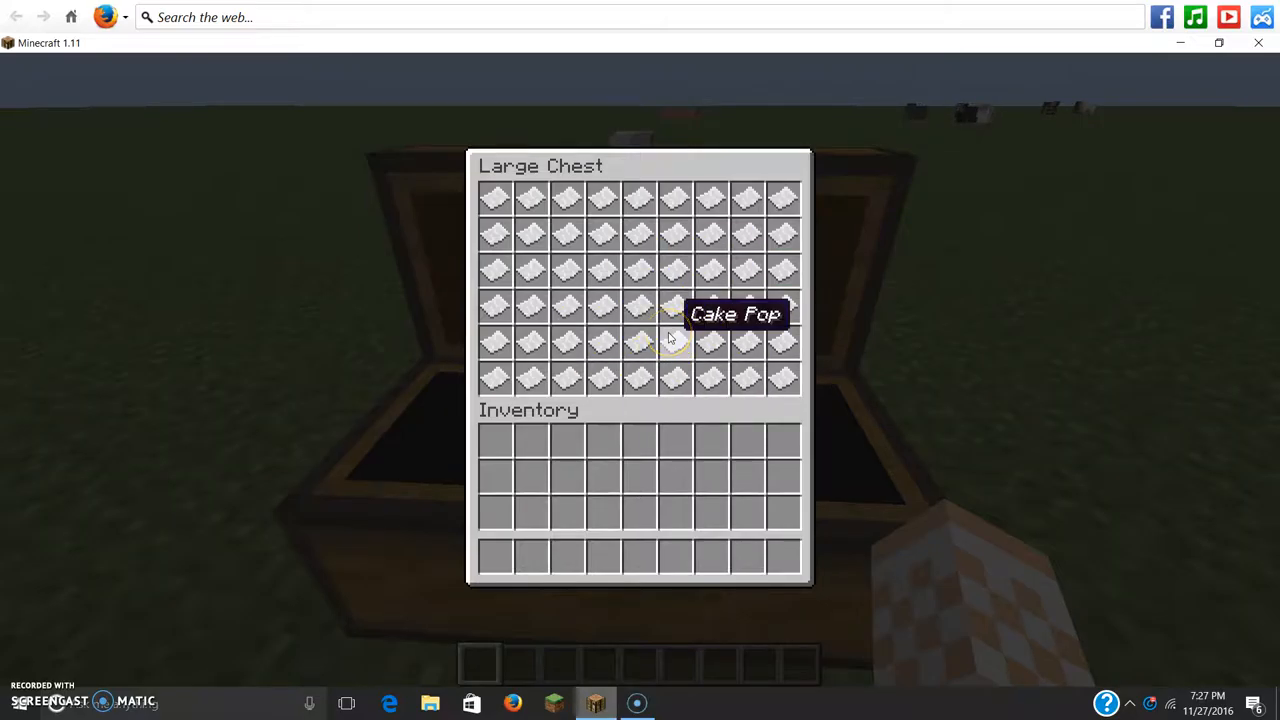
mouse_move(673, 340)
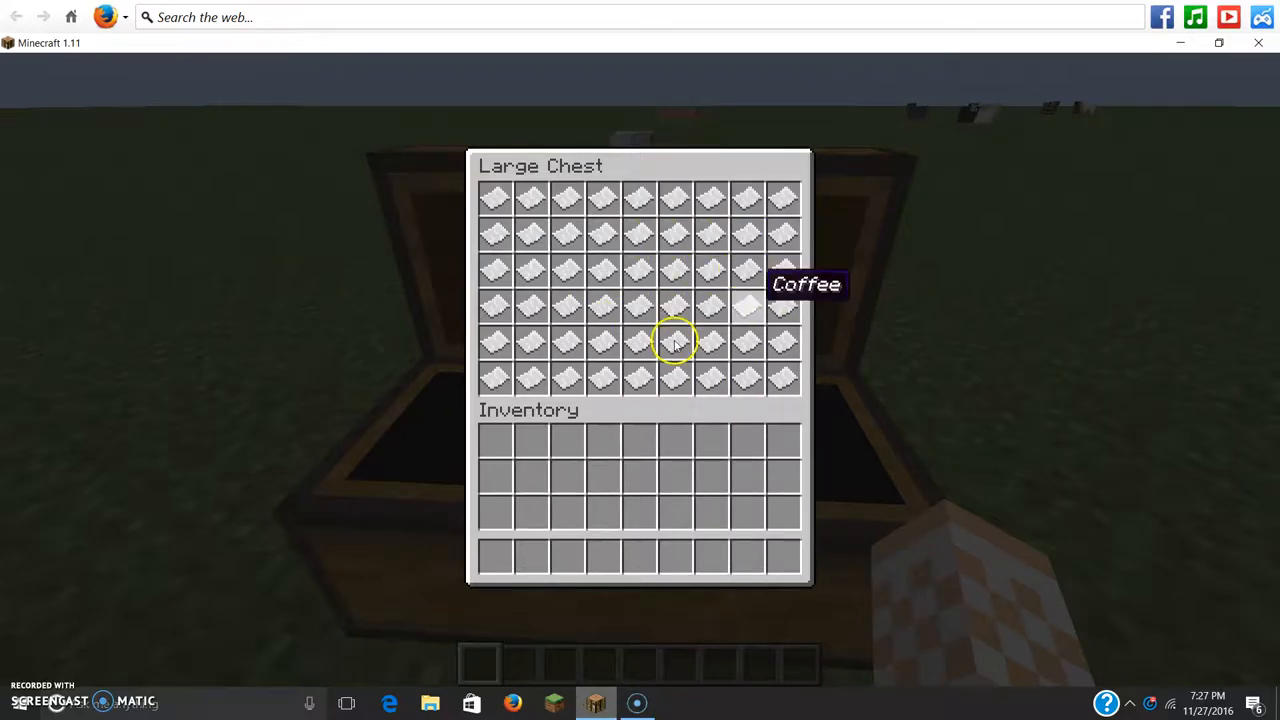
mouse_move(604, 324)
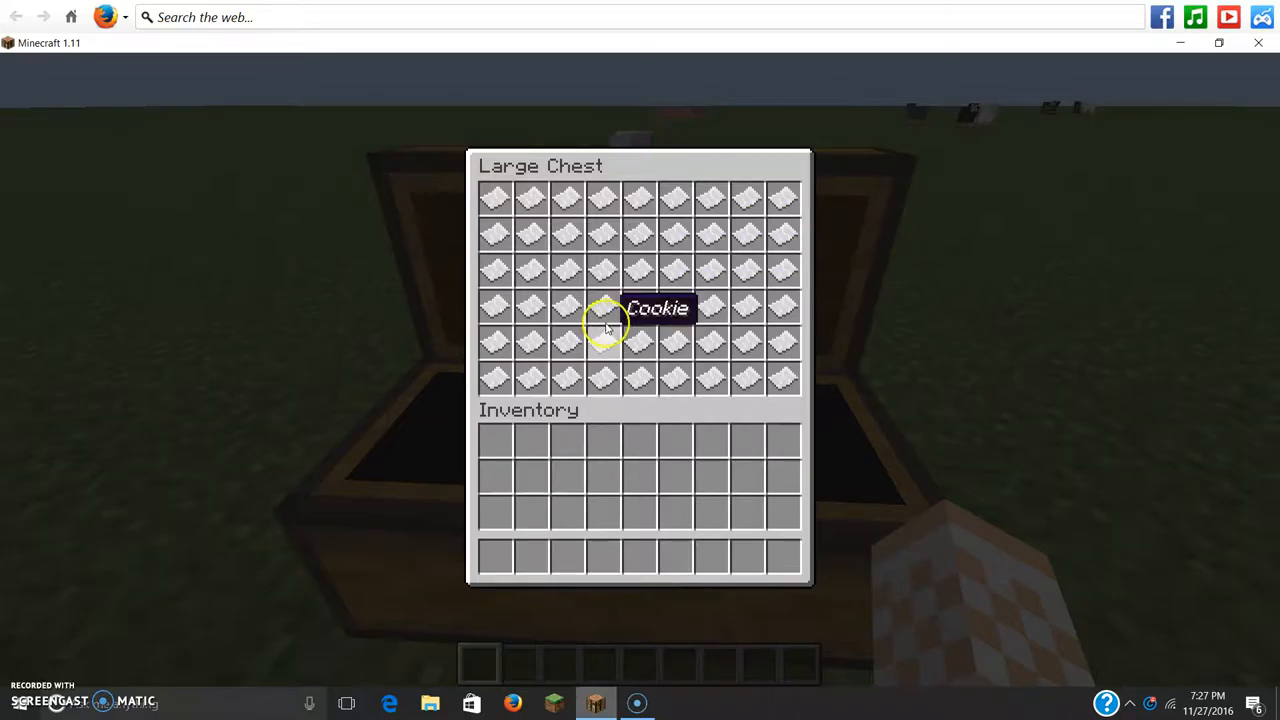
mouse_move(583, 235)
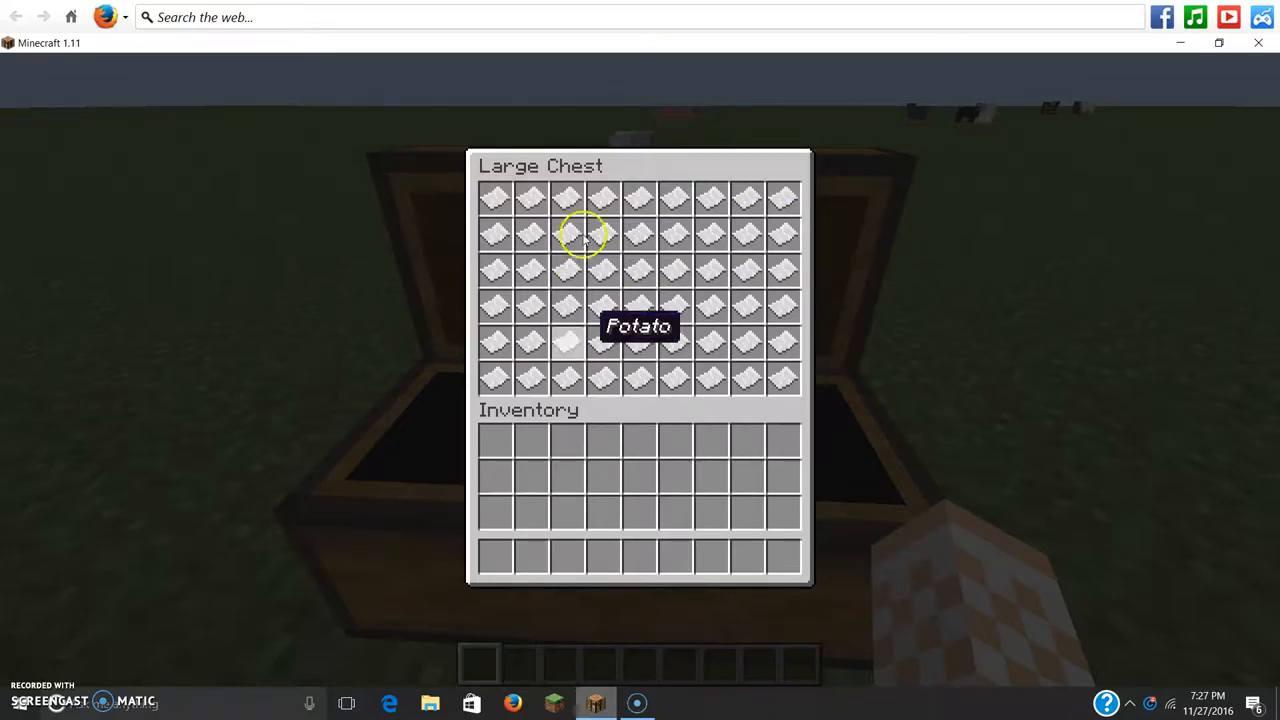
mouse_move(638, 248)
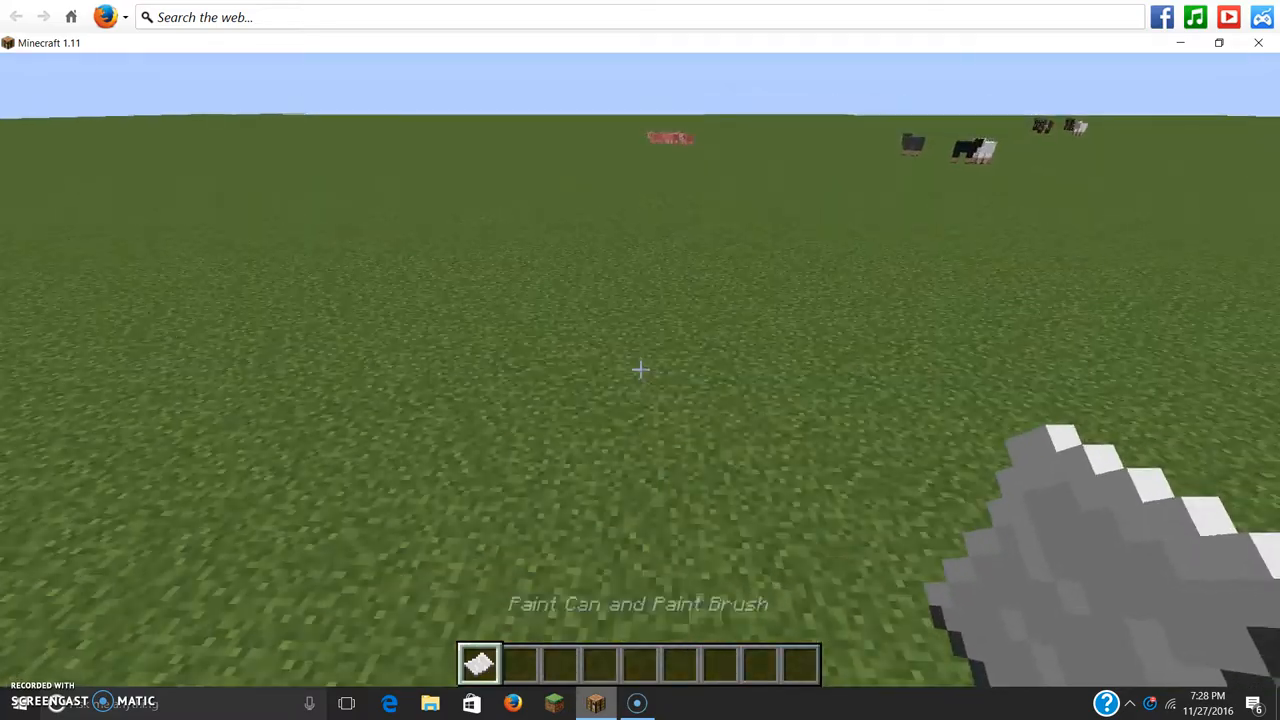
Bring up the creative inventory to pick wood planks and an item frame.
key(e)
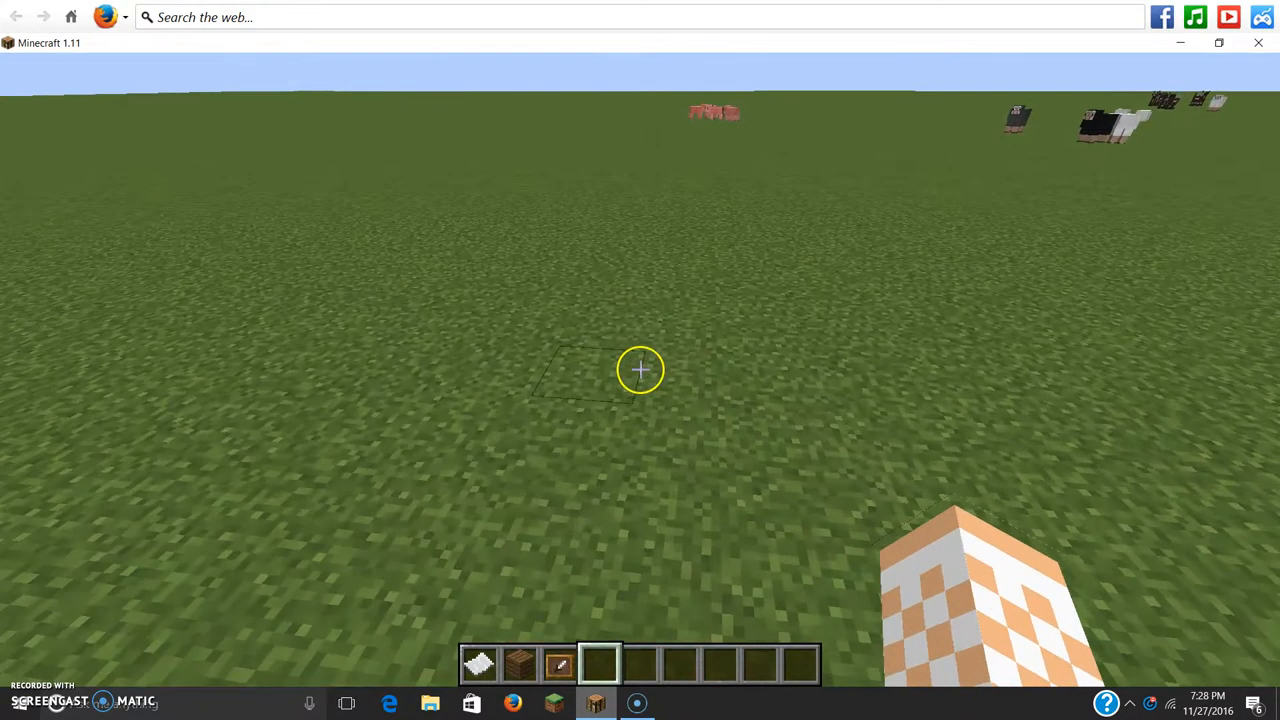
Search 'gray' and 'wool' and add light gray, red, brown and magenta wool to the hotbar.
key(e)
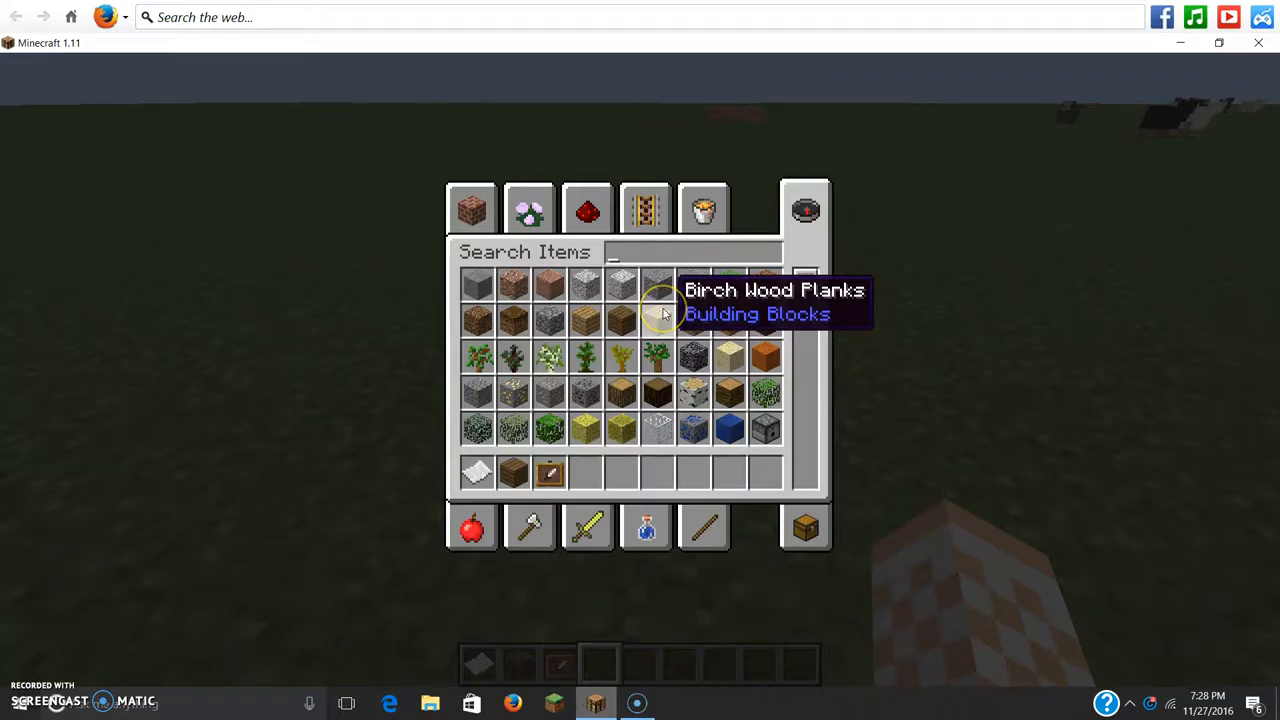
text(gray)
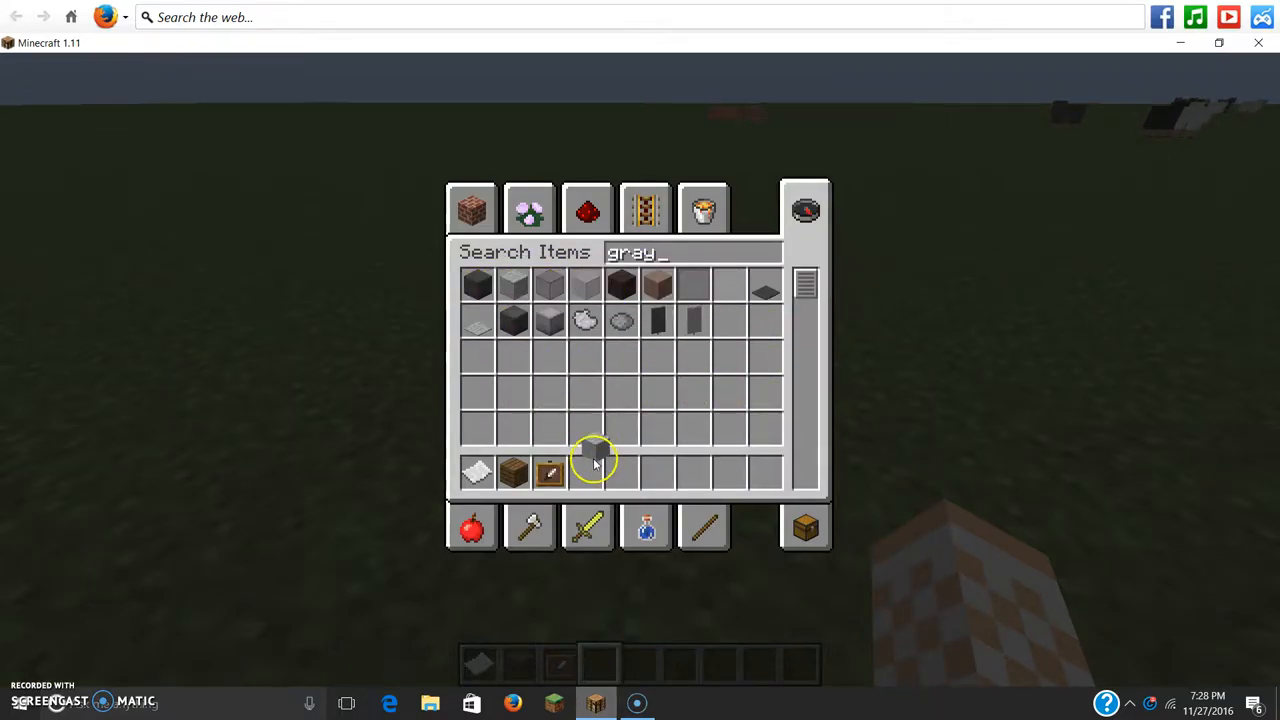
click(479, 297)
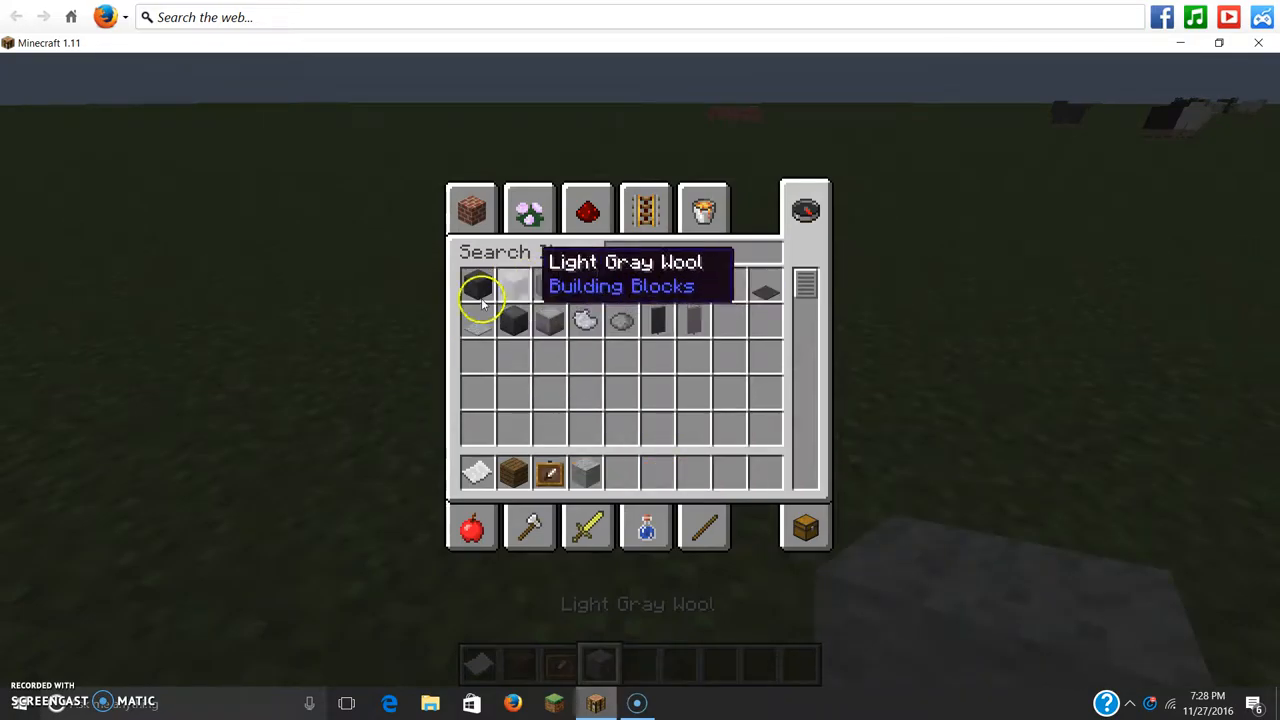
text(gray)
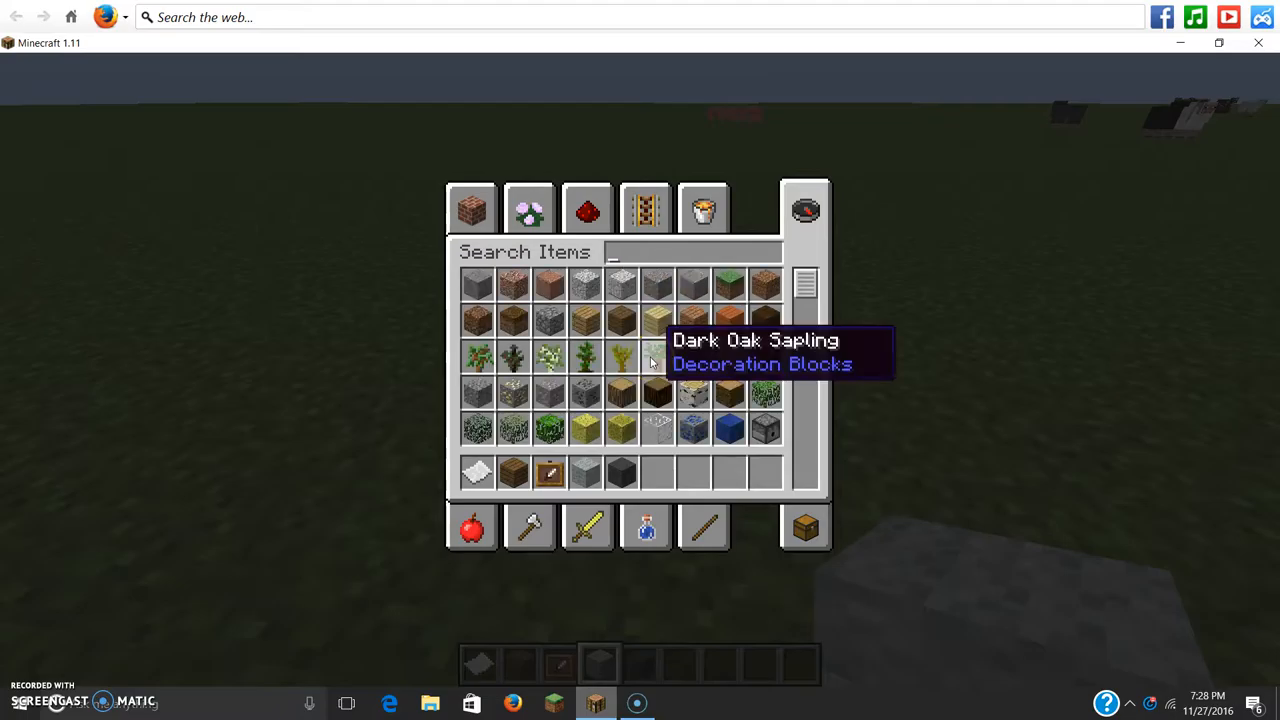
text(pai)
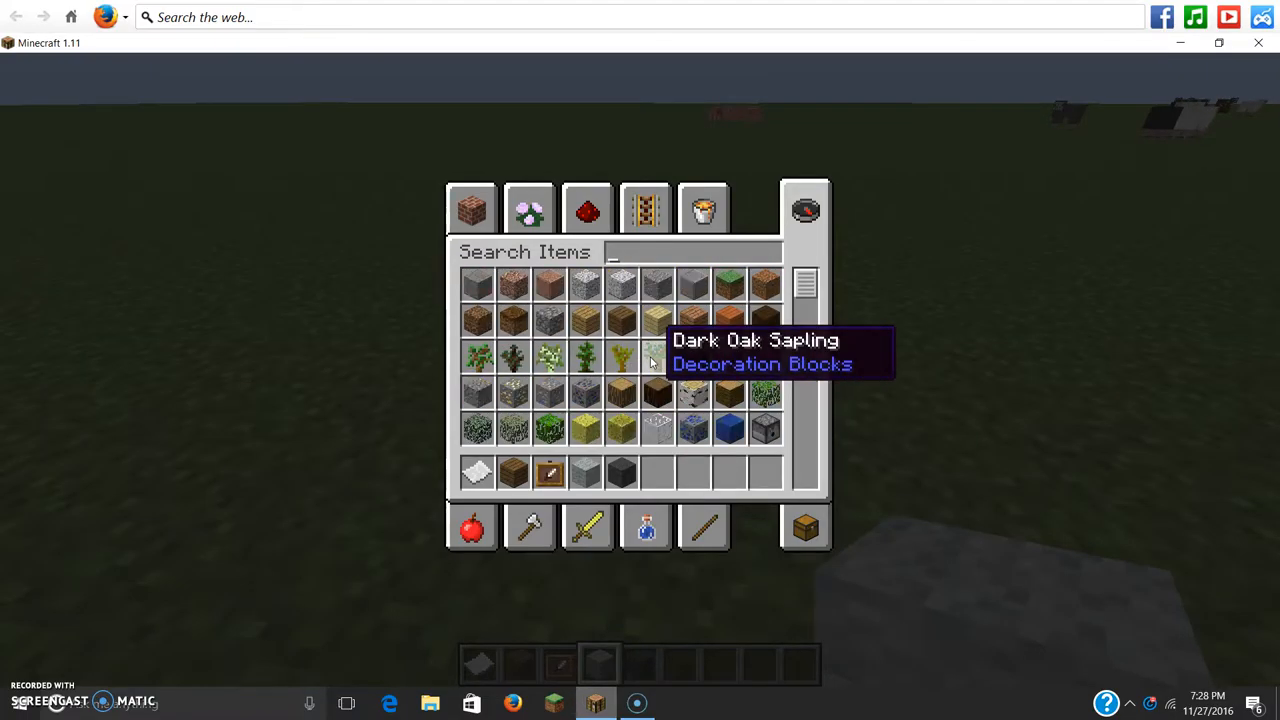
text(wool)
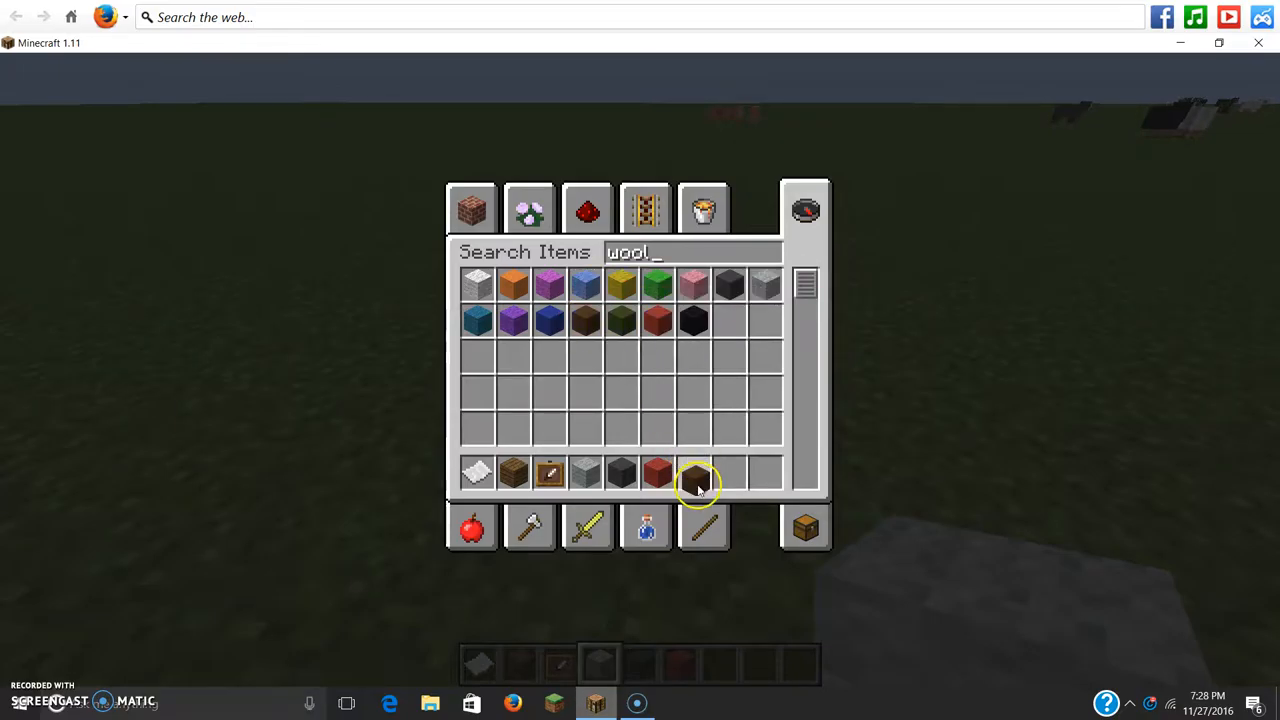
mouse_move(551, 290)
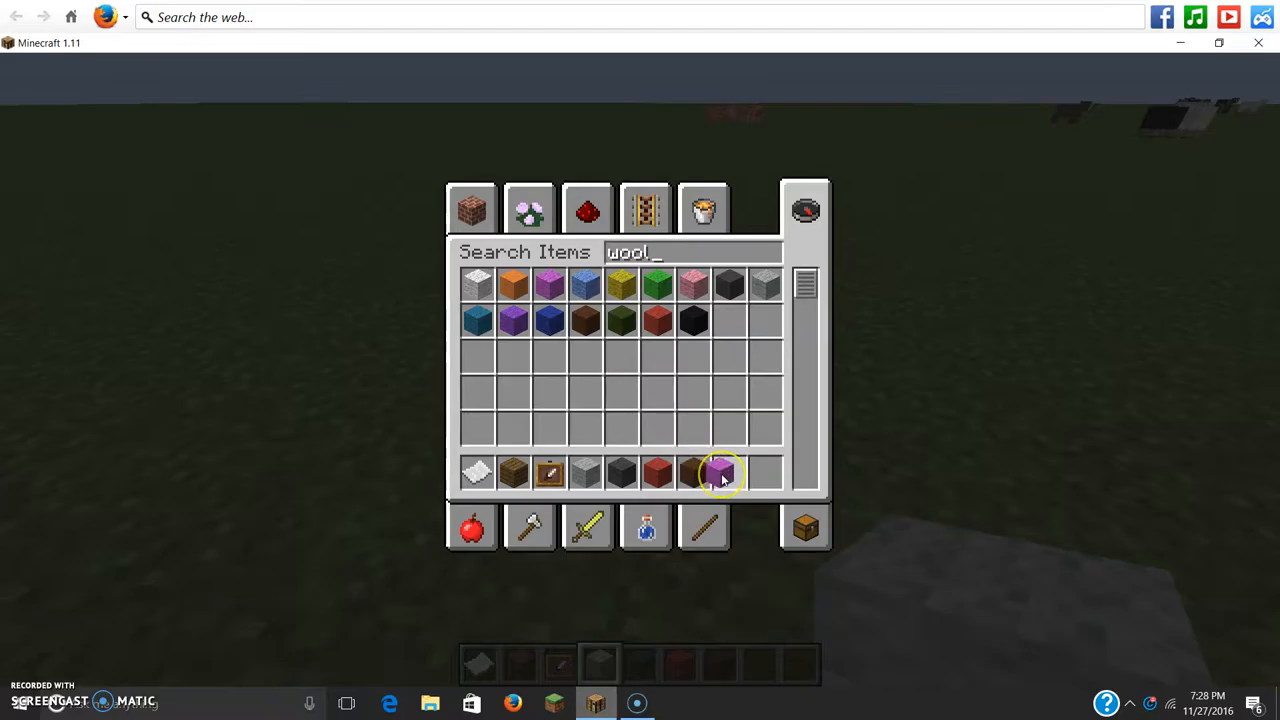
key(Escape)
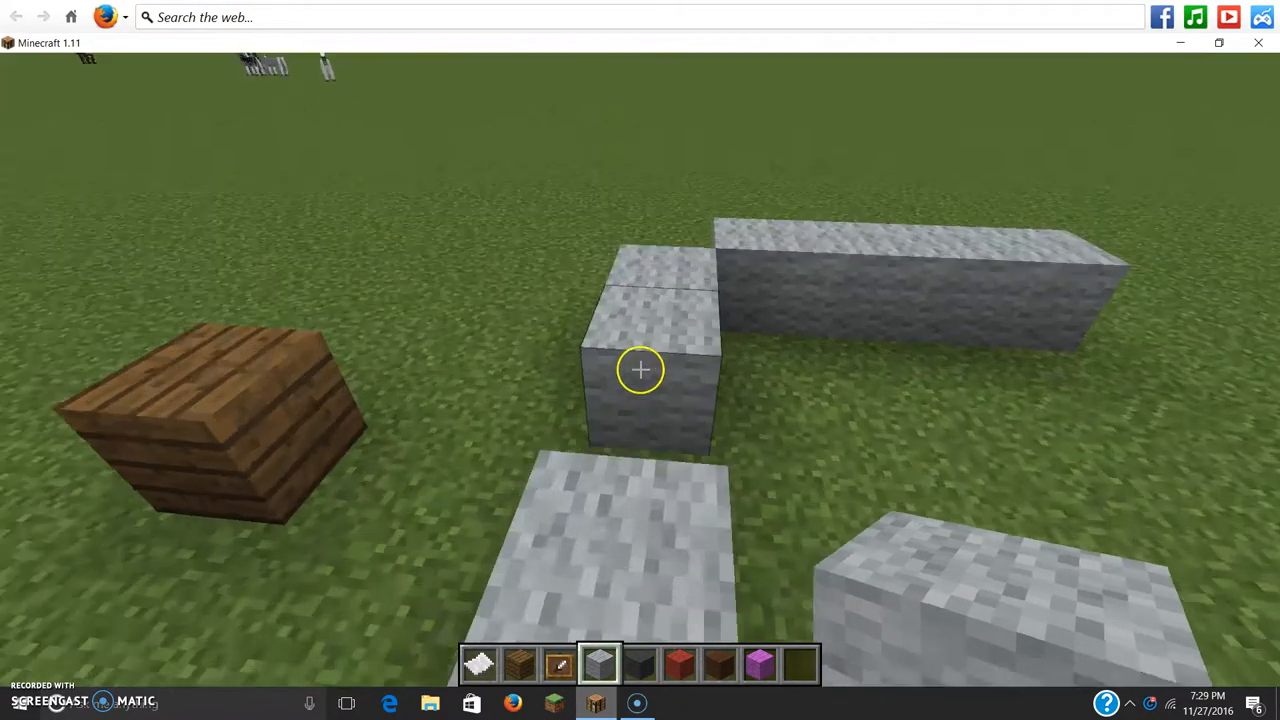
mouse_move(640, 370)
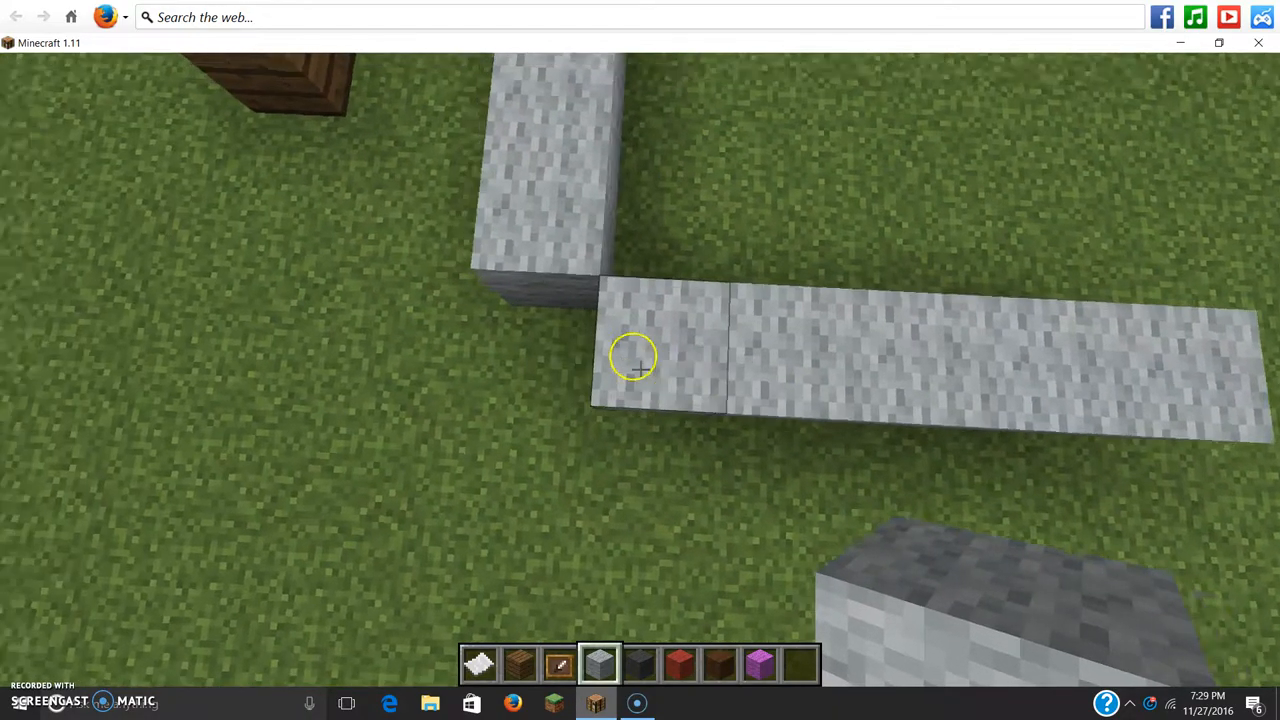
mouse_move(640, 370)
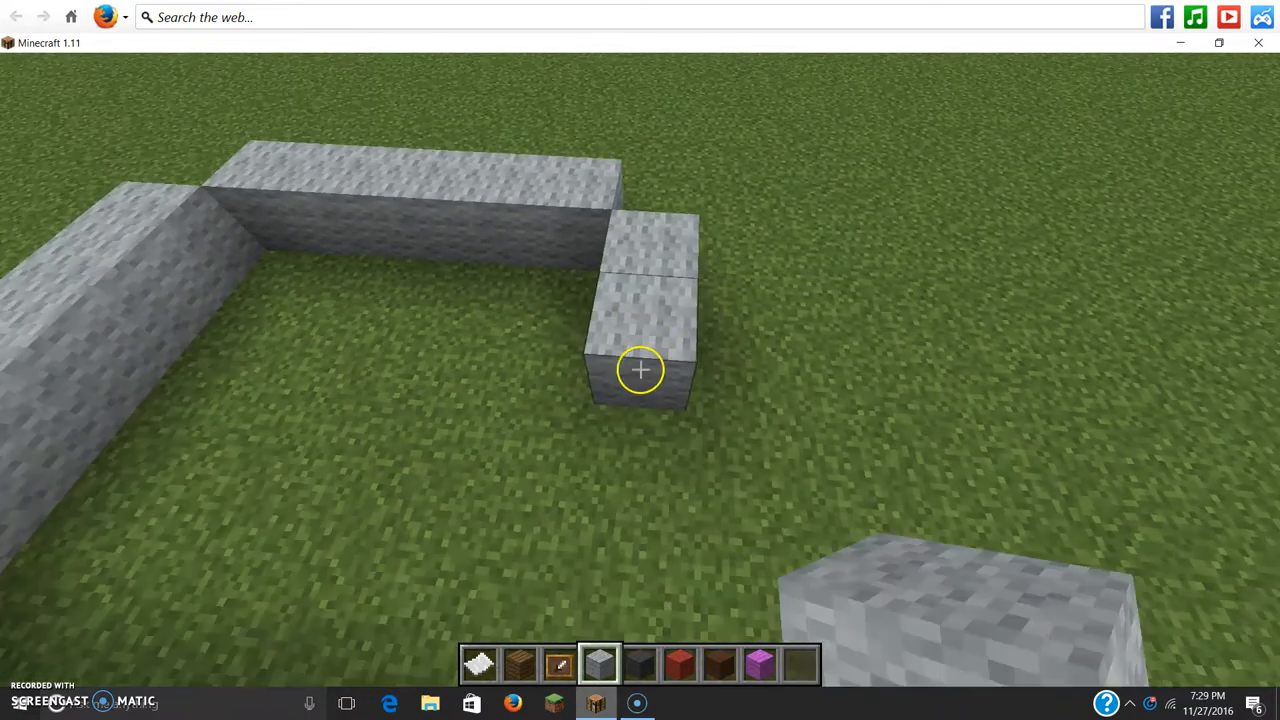
mouse_move(640, 370)
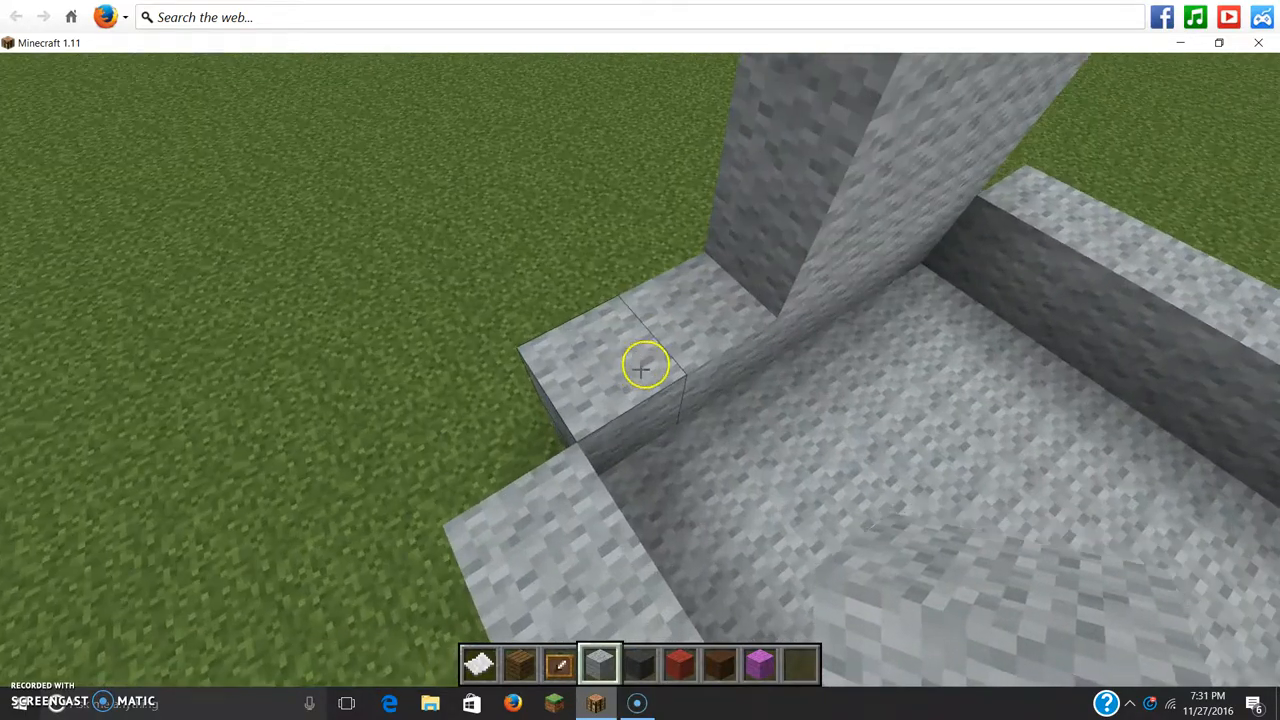
mouse_move(640, 372)
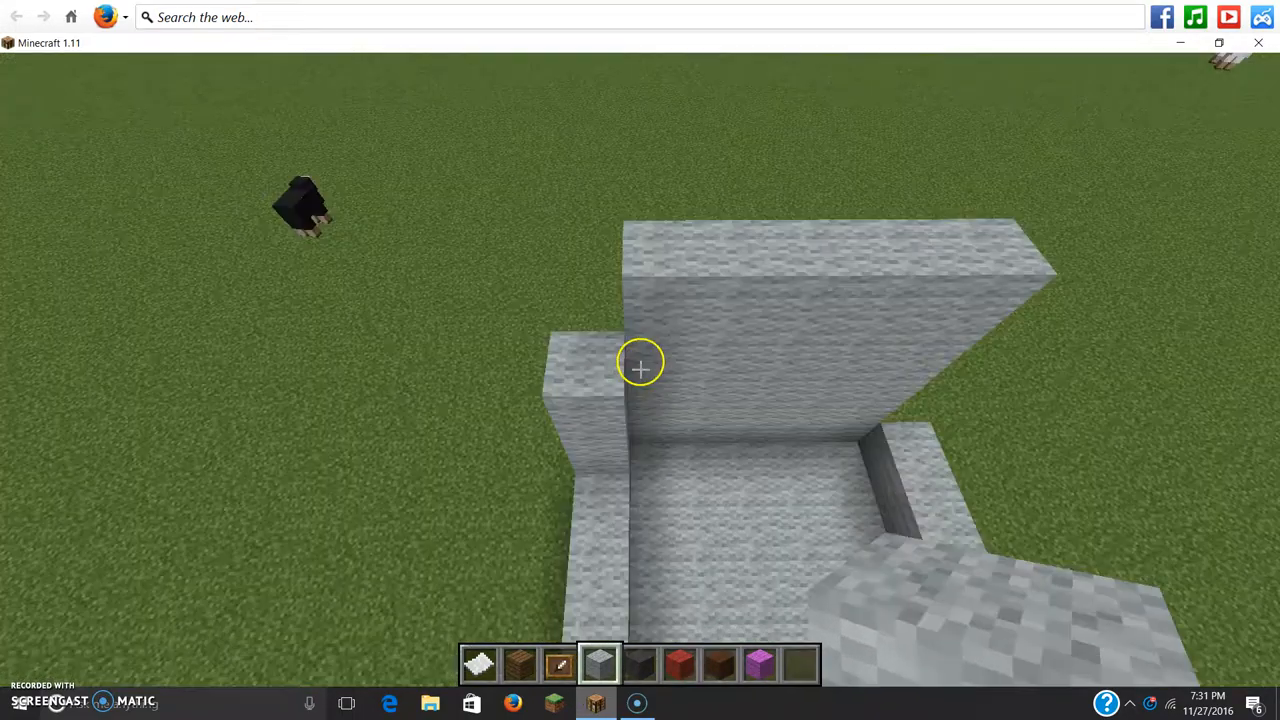
mouse_move(633, 376)
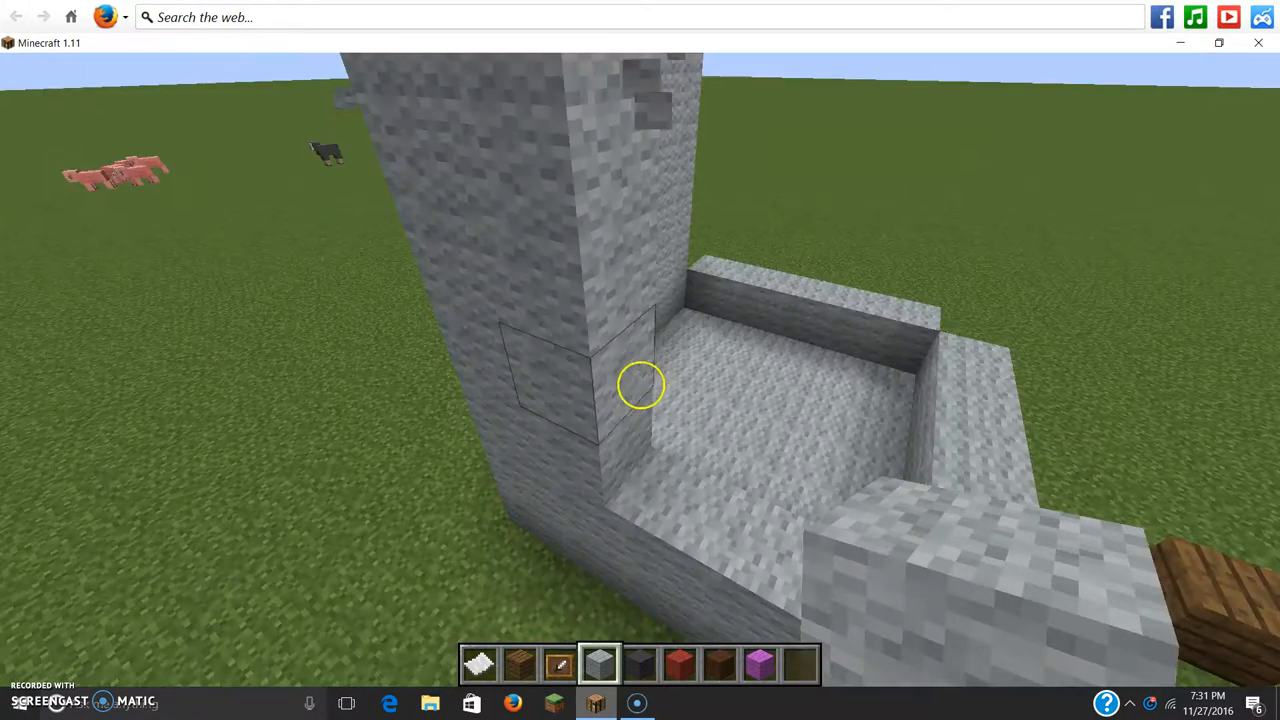
mouse_move(640, 377)
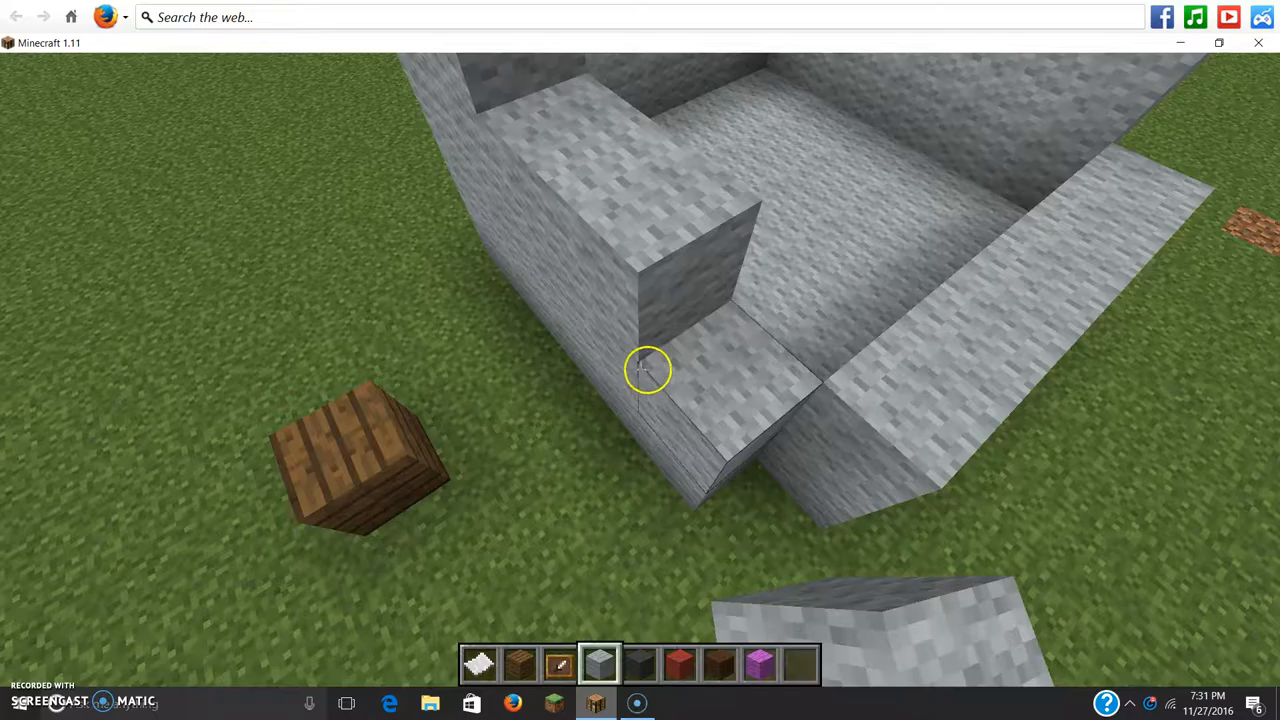
mouse_move(640, 370)
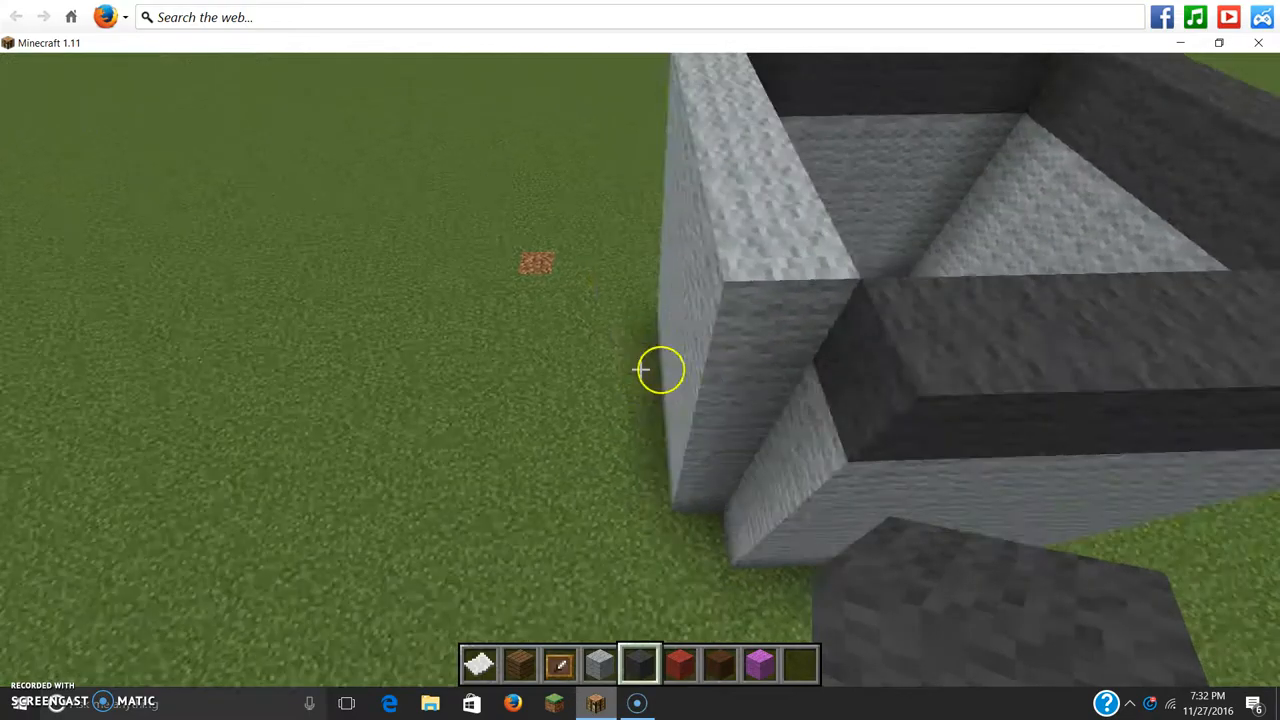
mouse_move(640, 370)
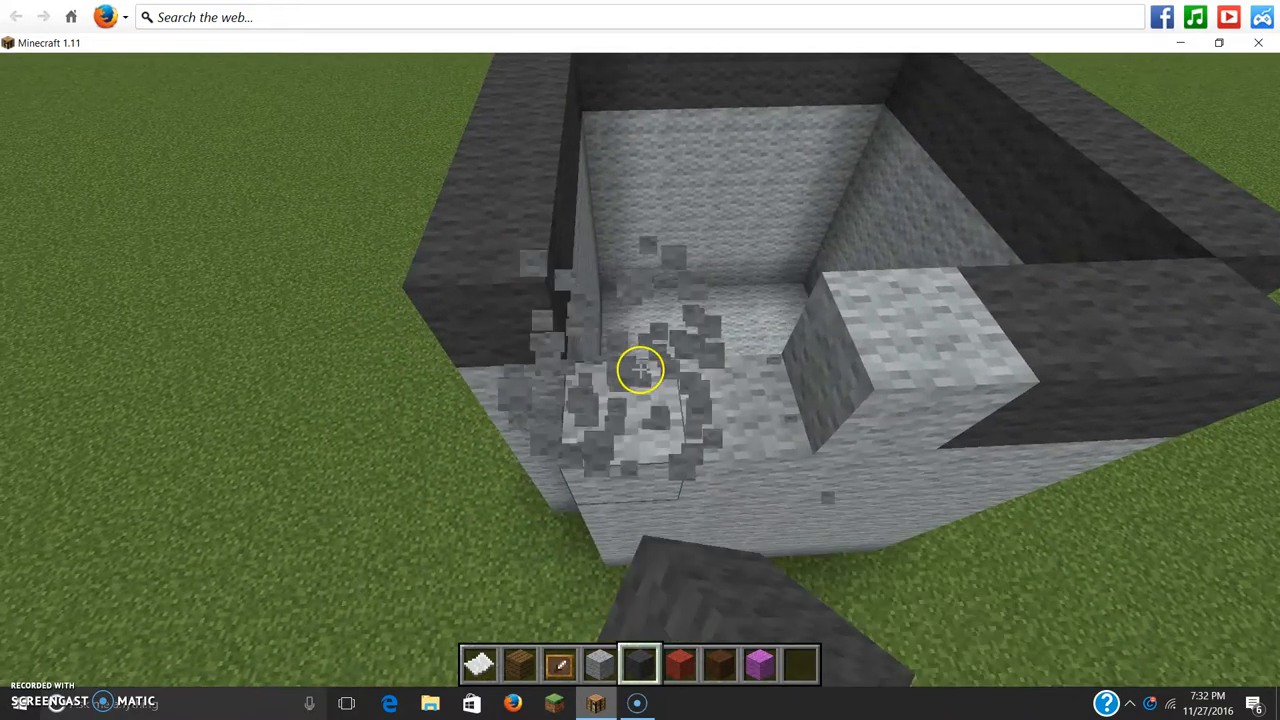
mouse_move(640, 370)
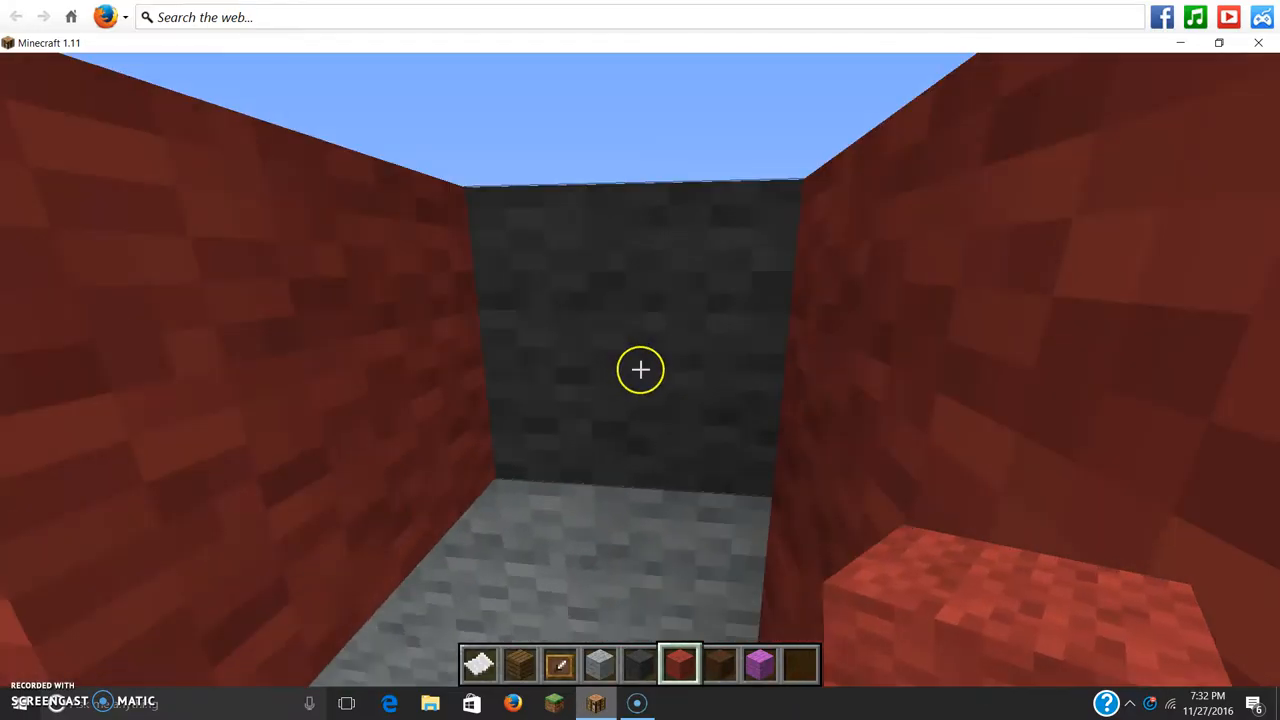
mouse_move(640, 370)
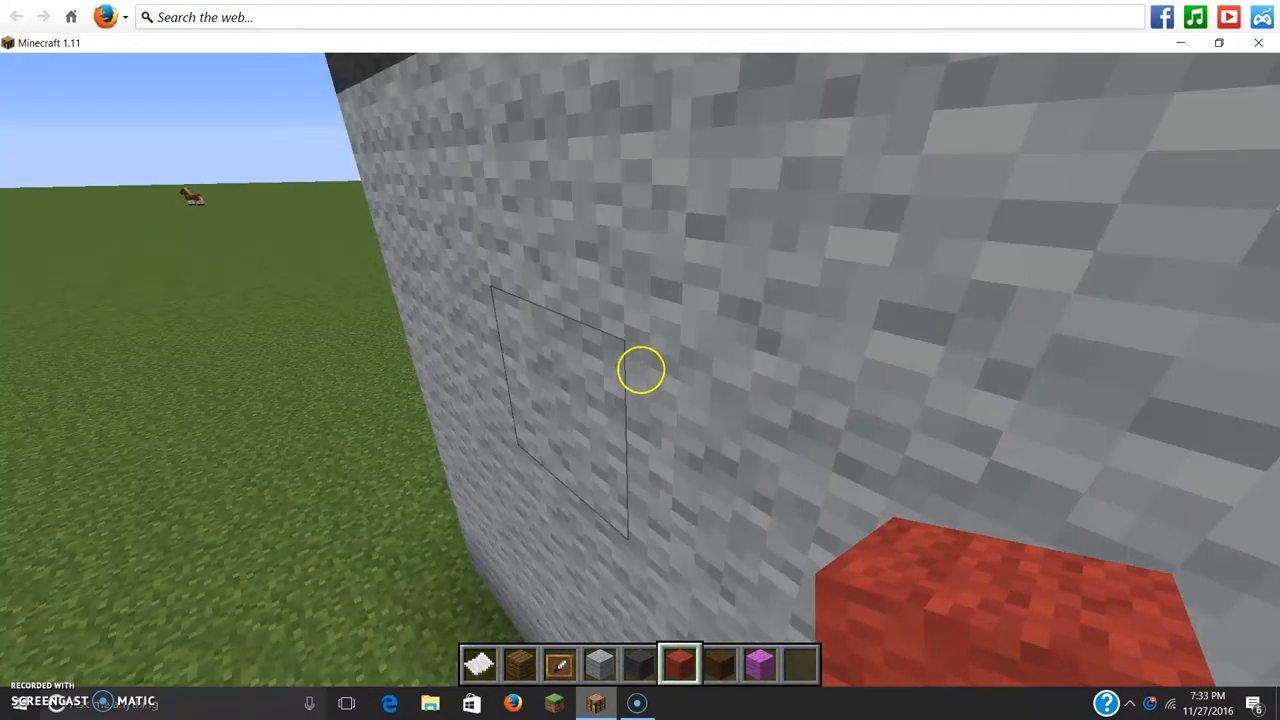
Scroll the hotbar to select the red wool.
scroll(down, 3)
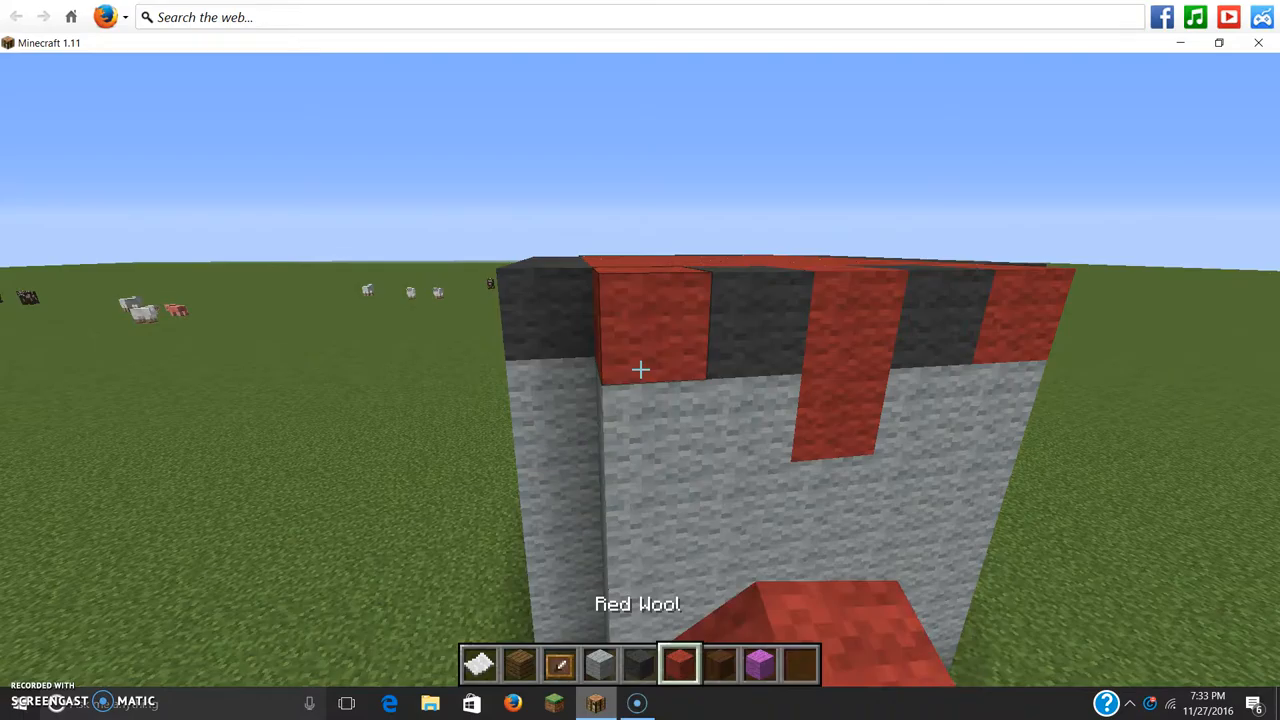
mouse_move(635, 370)
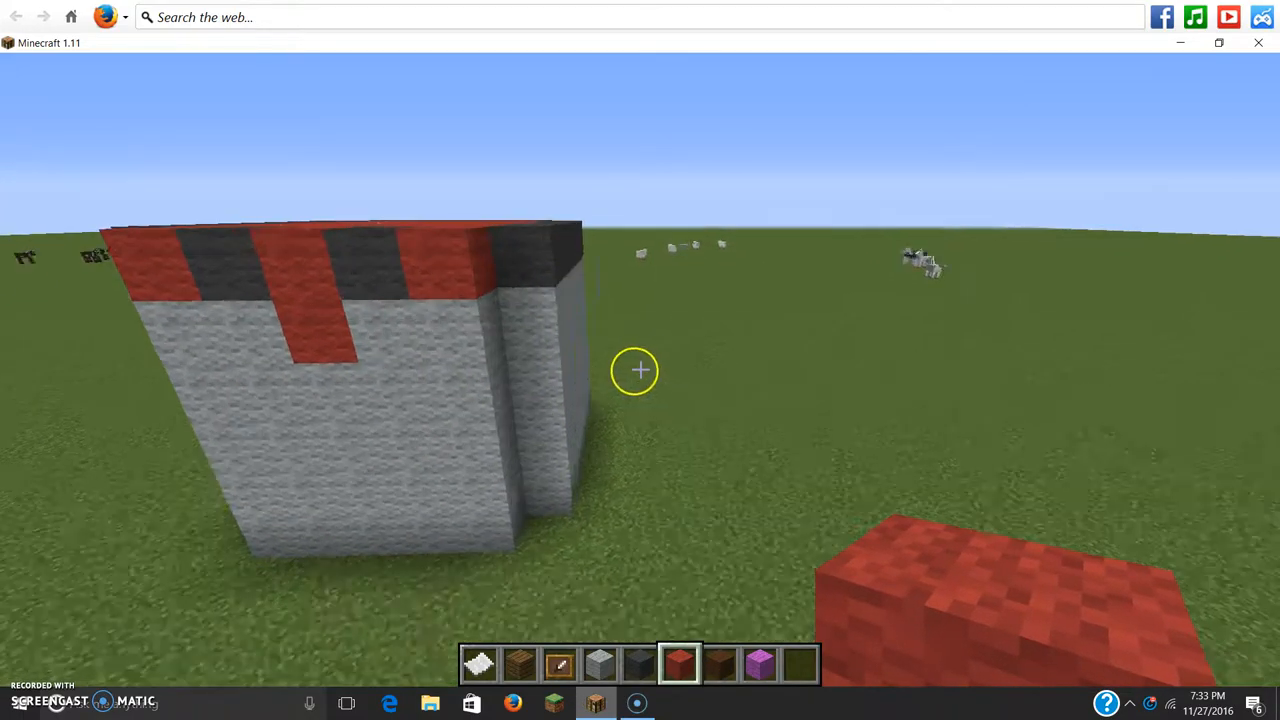
mouse_move(628, 374)
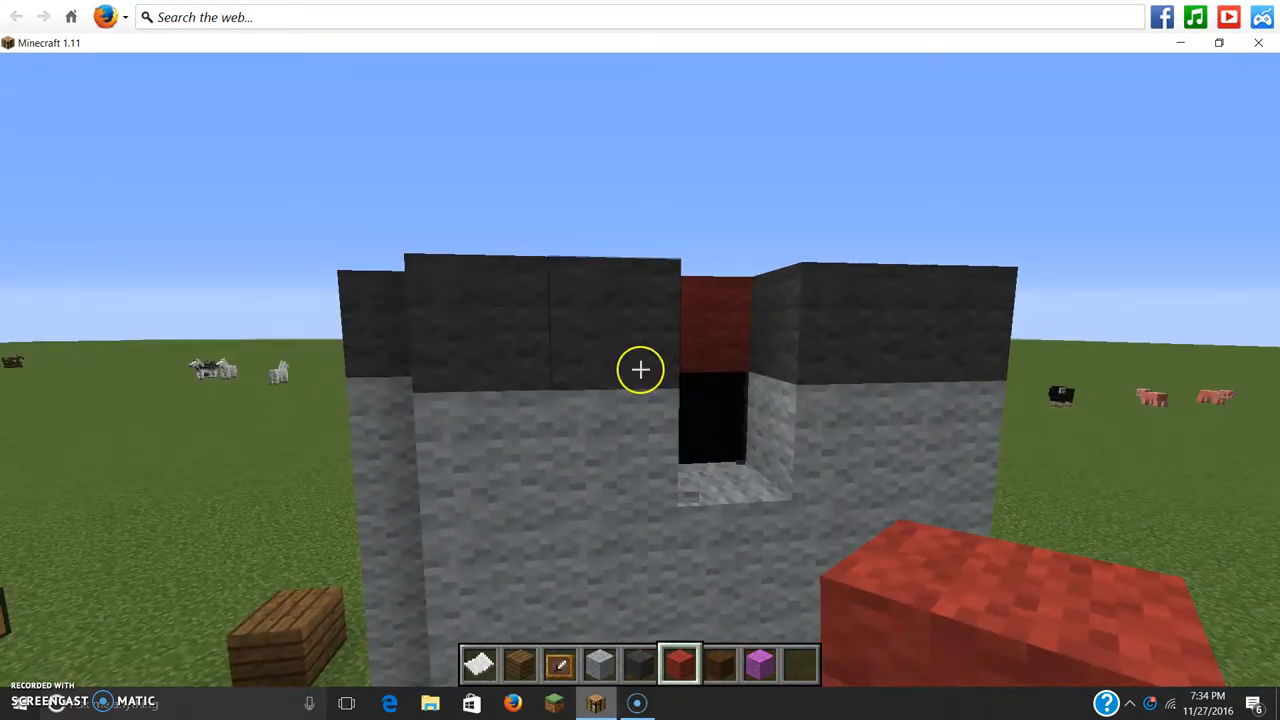
mouse_move(640, 375)
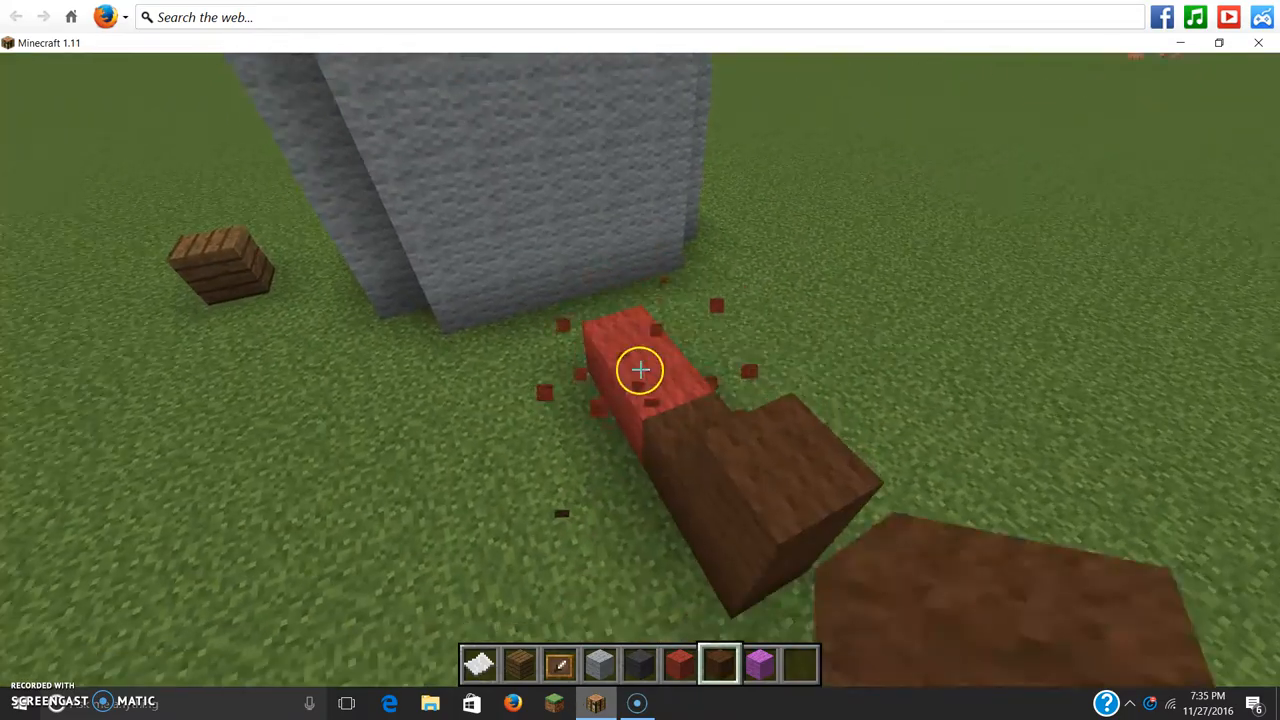
Break the loose red wool block and the brown block on the ground.
click(638, 368)
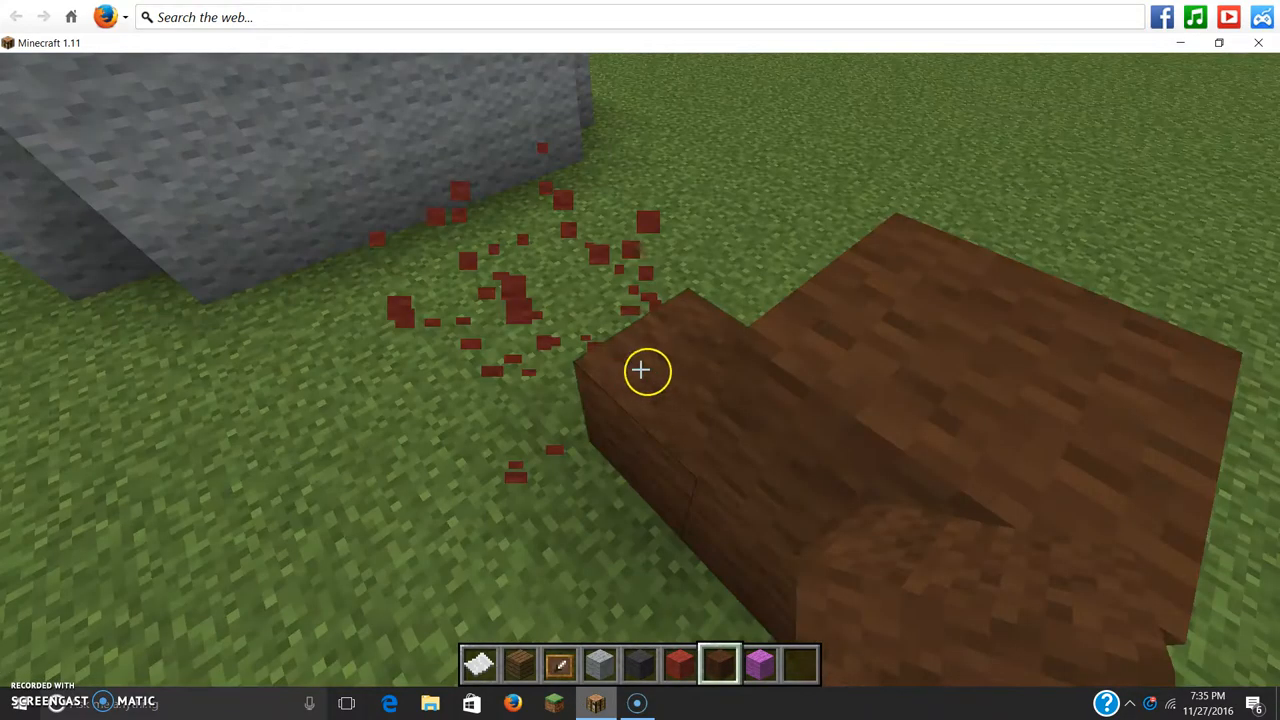
click(640, 370)
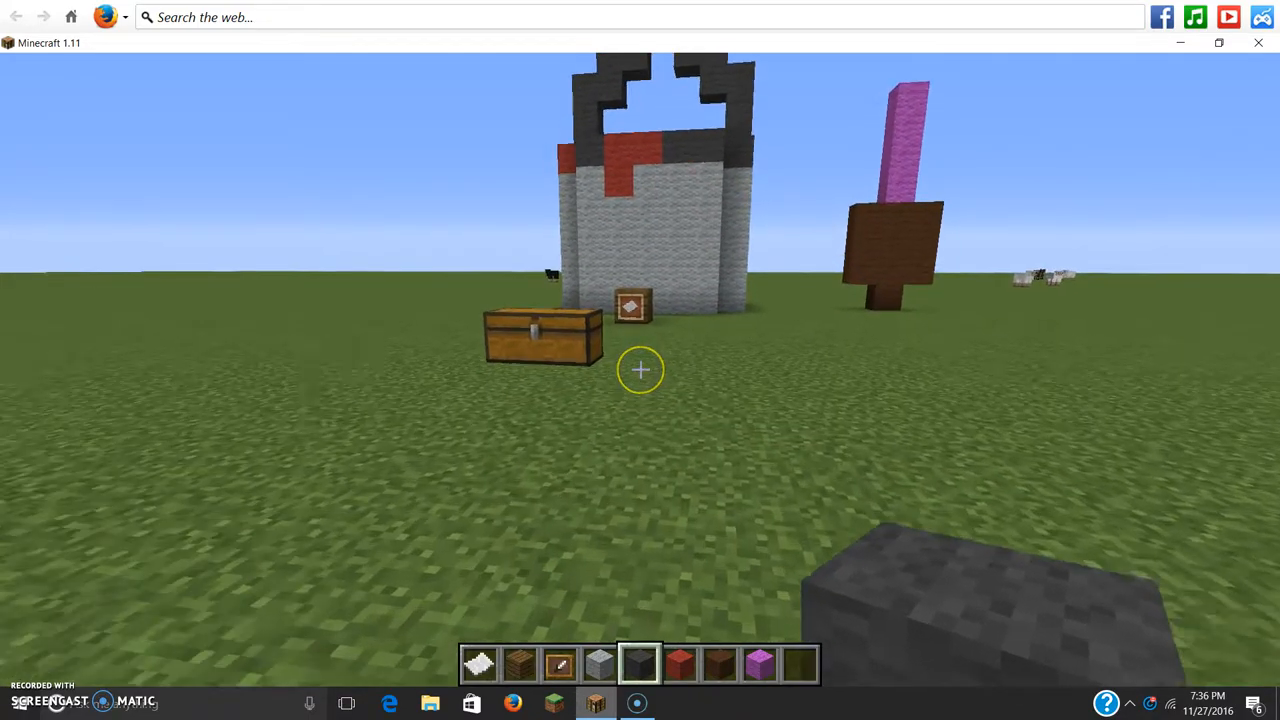
Clear all hotbar slots in the creative inventory and return to the world.
key(e)
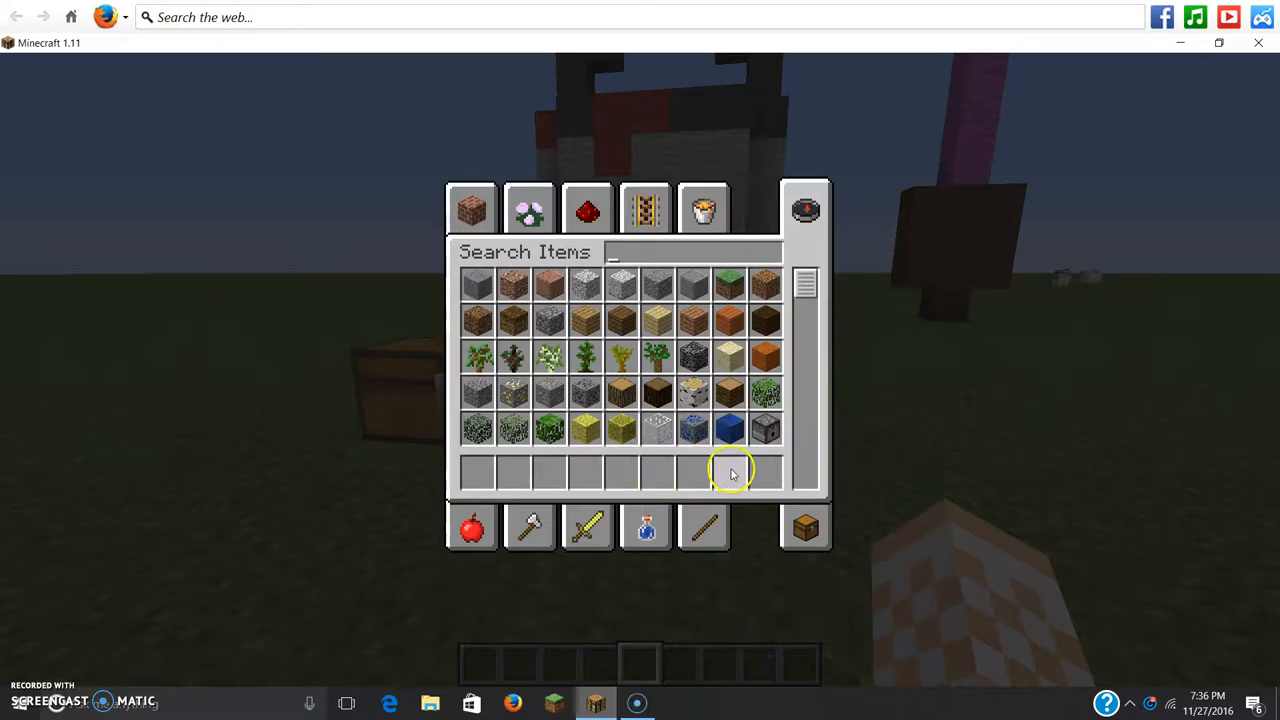
key(Escape)
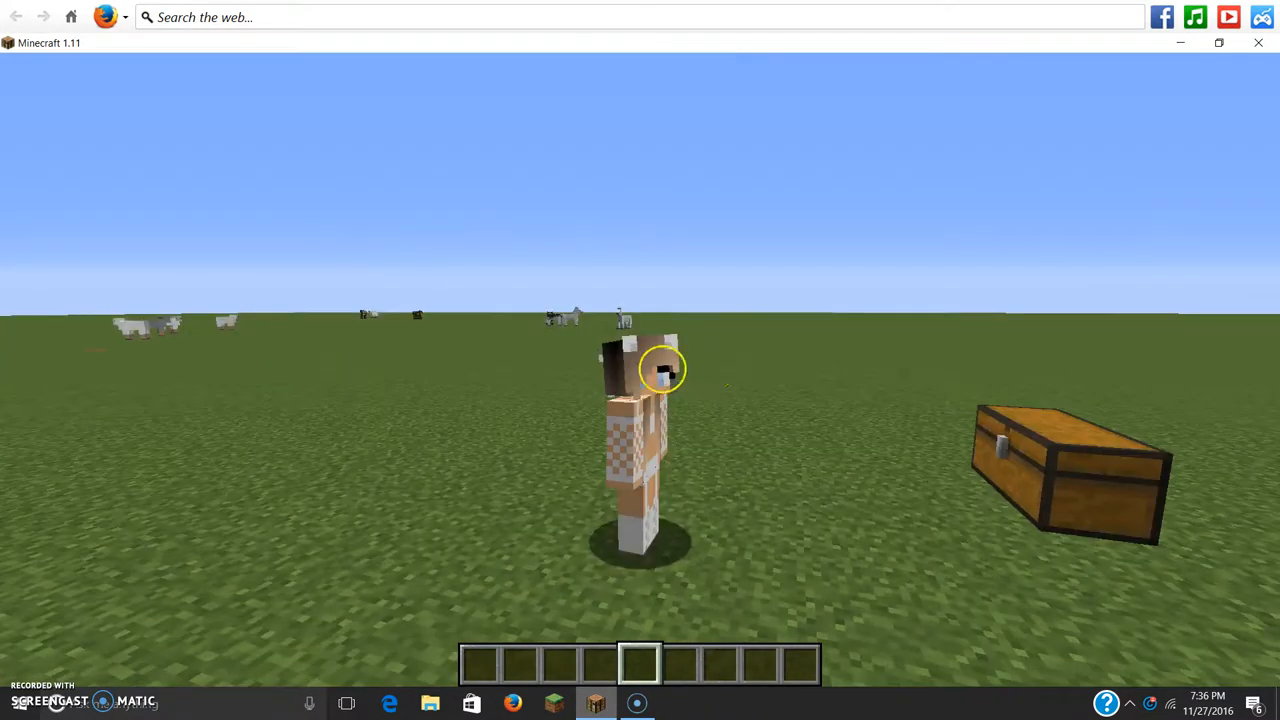